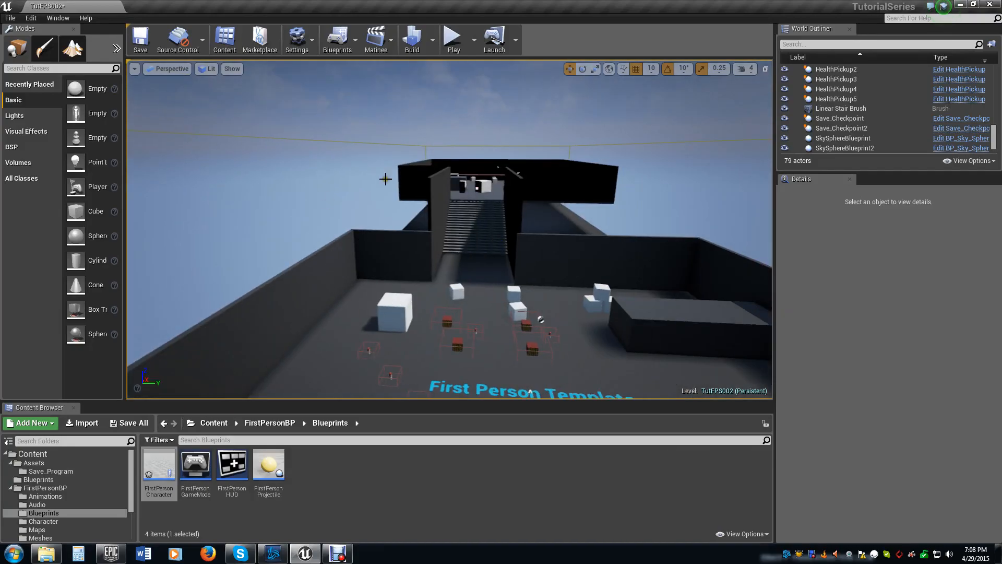
mouse_move(306, 381)
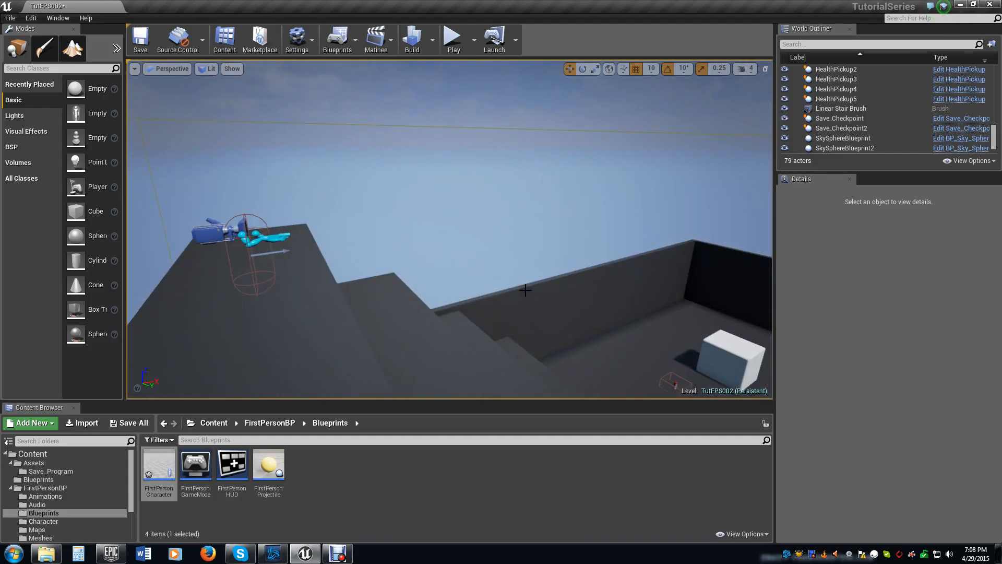
mouse_move(478, 283)
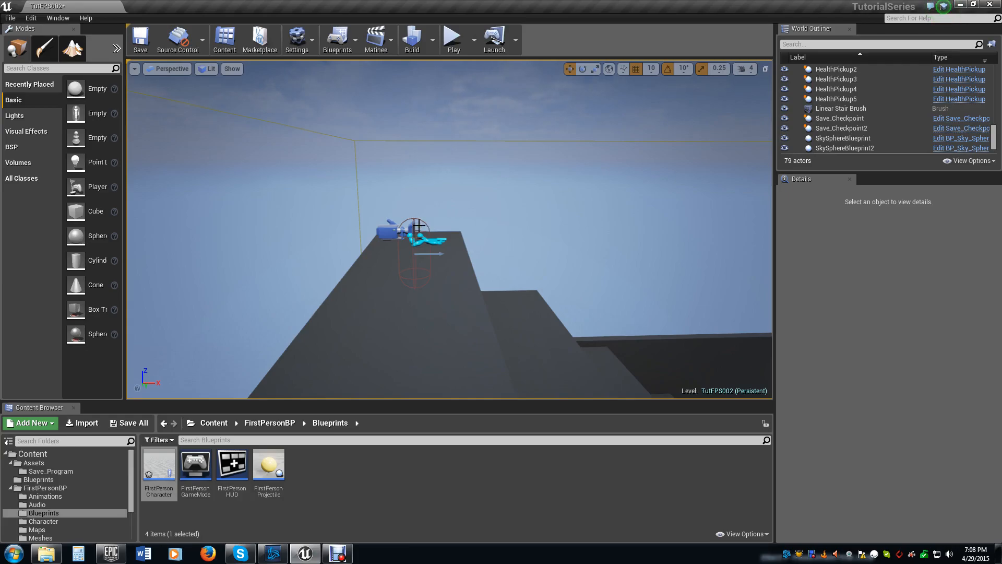
mouse_move(340, 155)
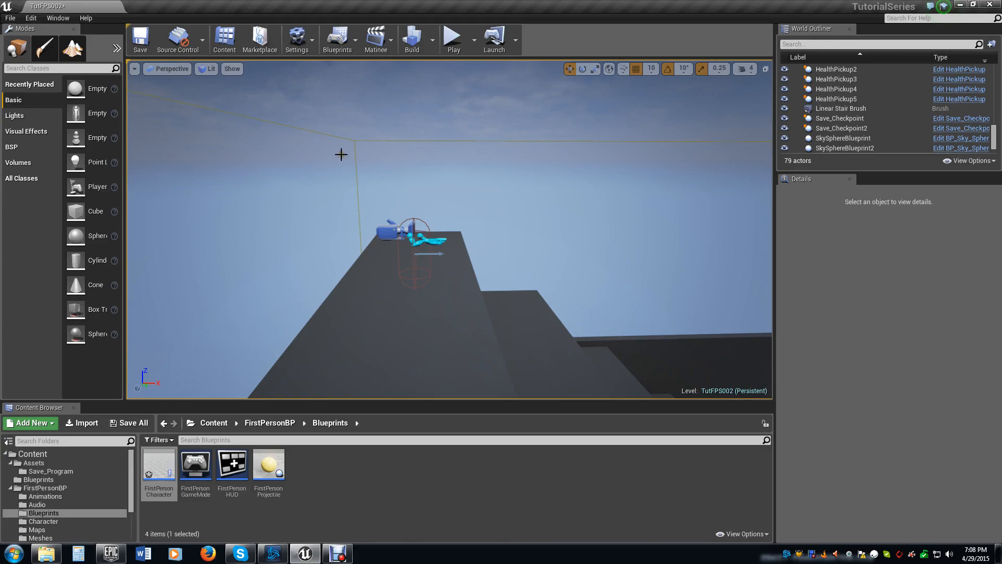
mouse_move(31, 18)
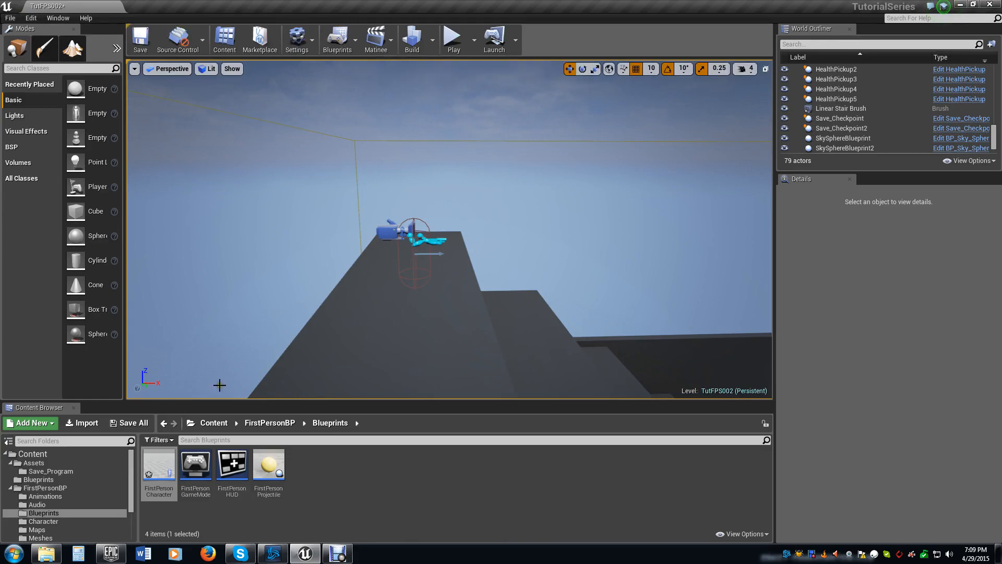
Show the Save_Program folder's checkpoint, level-list and save-game blueprints in the Content Browser.
click(337, 40)
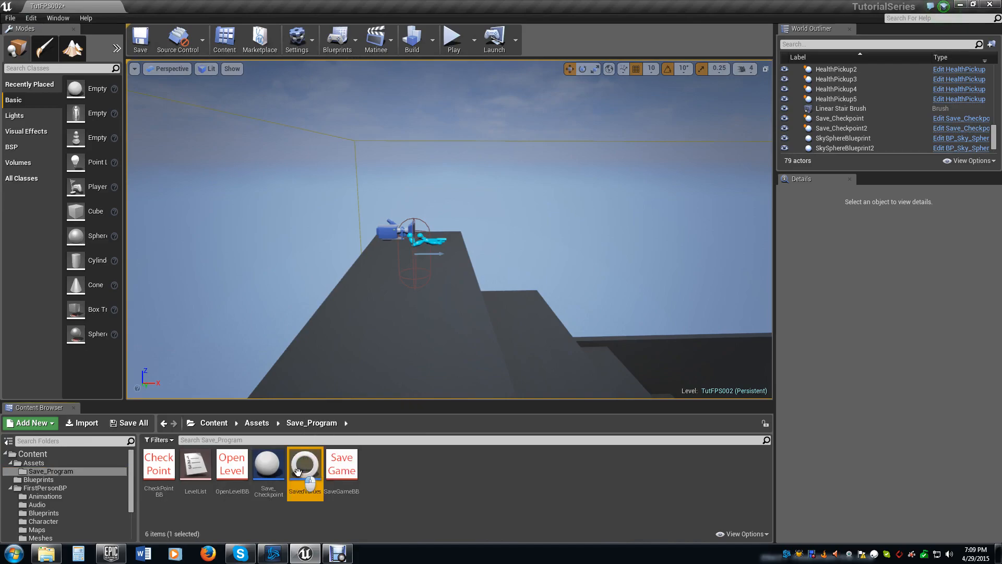
double_click(305, 464)
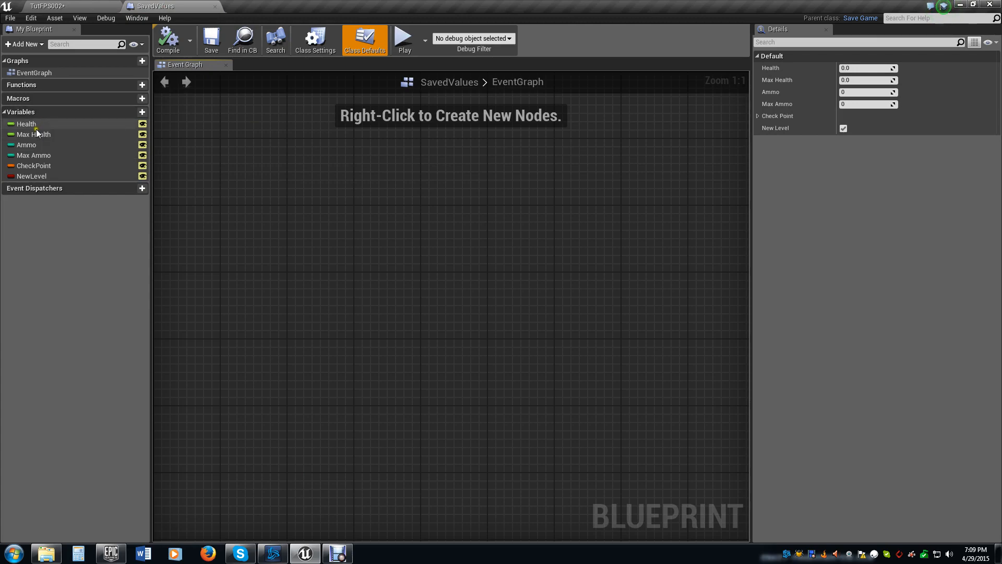
mouse_move(35, 177)
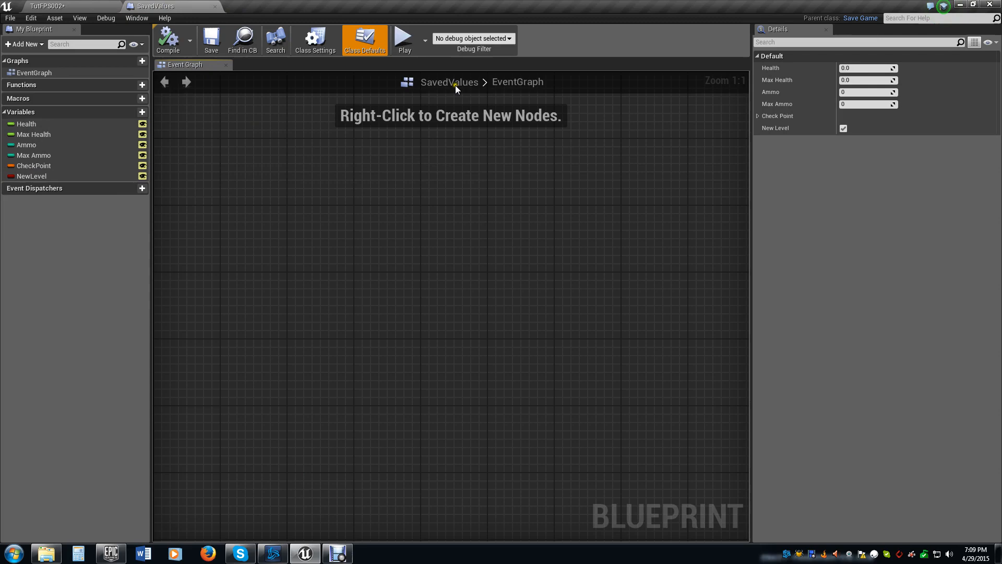
mouse_move(30, 176)
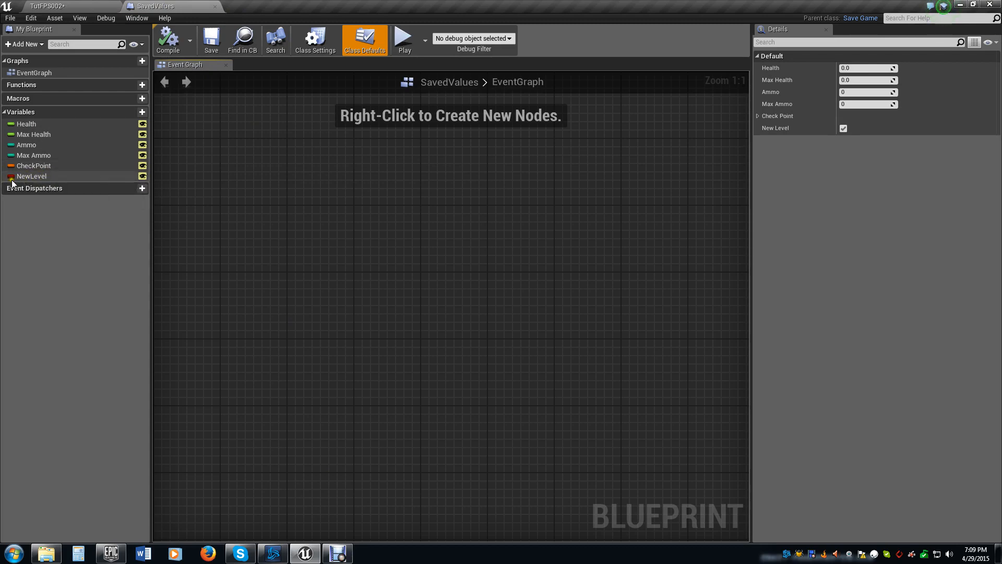
mouse_move(31, 176)
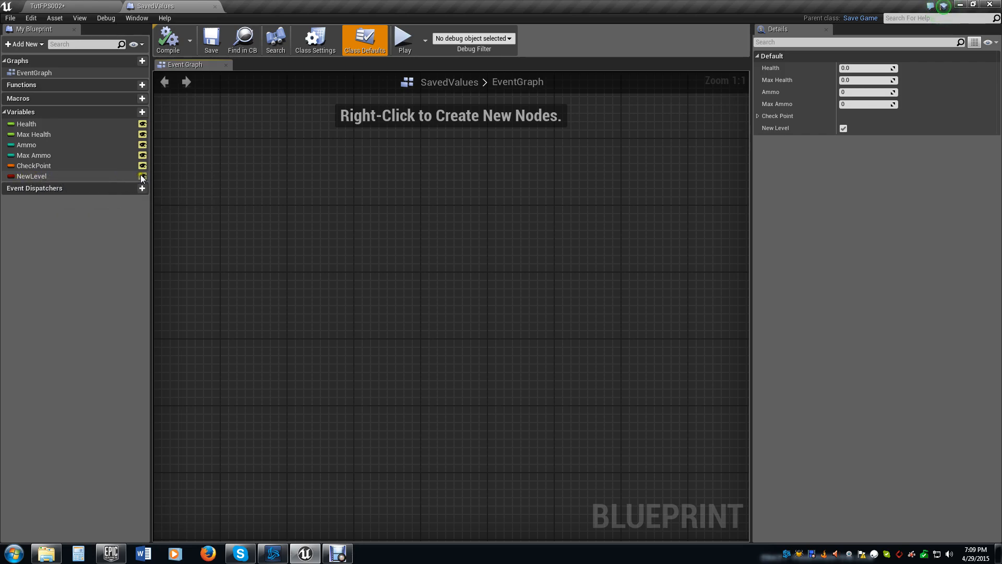
click(843, 129)
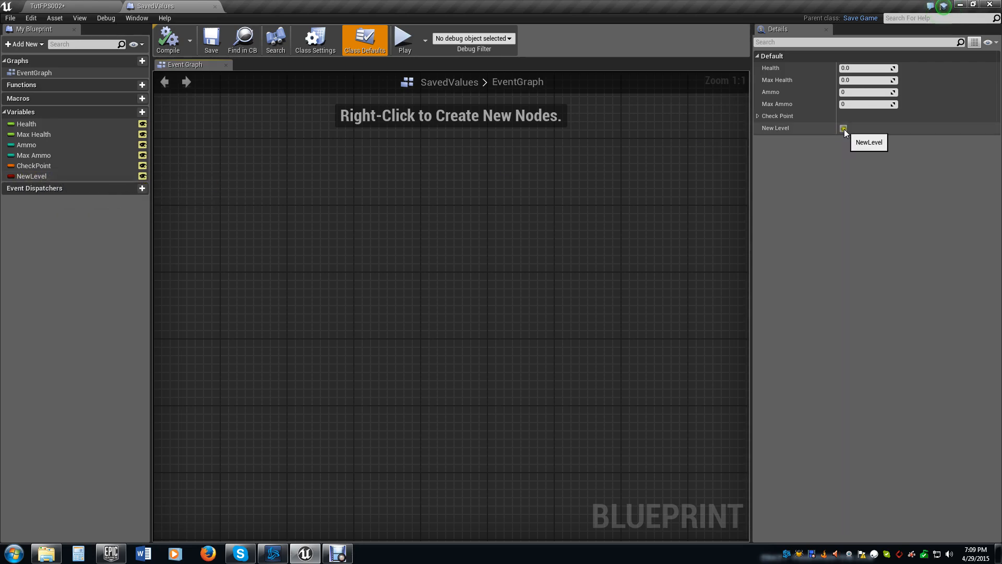
click(843, 128)
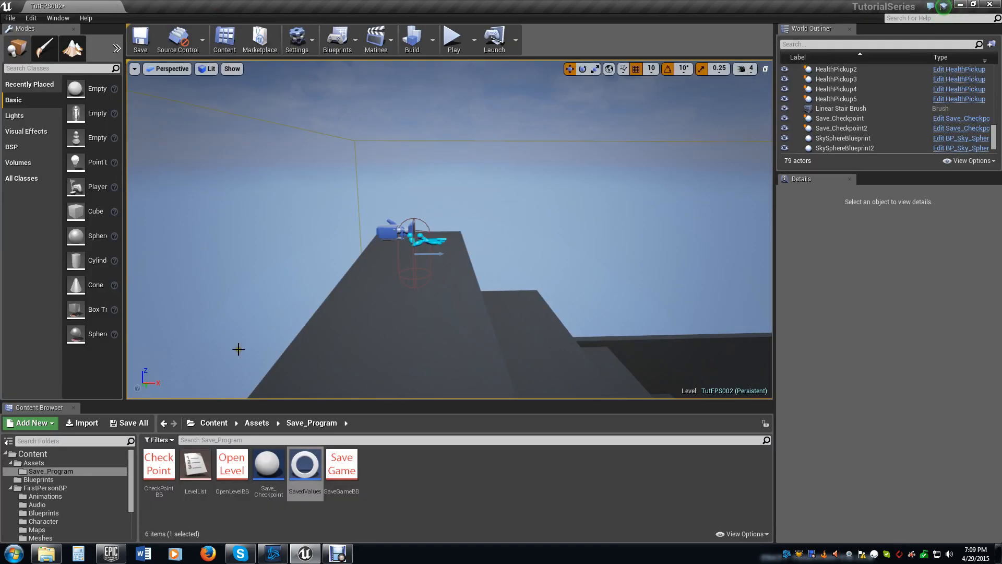
In Save_Checkpoint, retitle the comment over Save Game to Slot and Open Level as information saving.
double_click(268, 463)
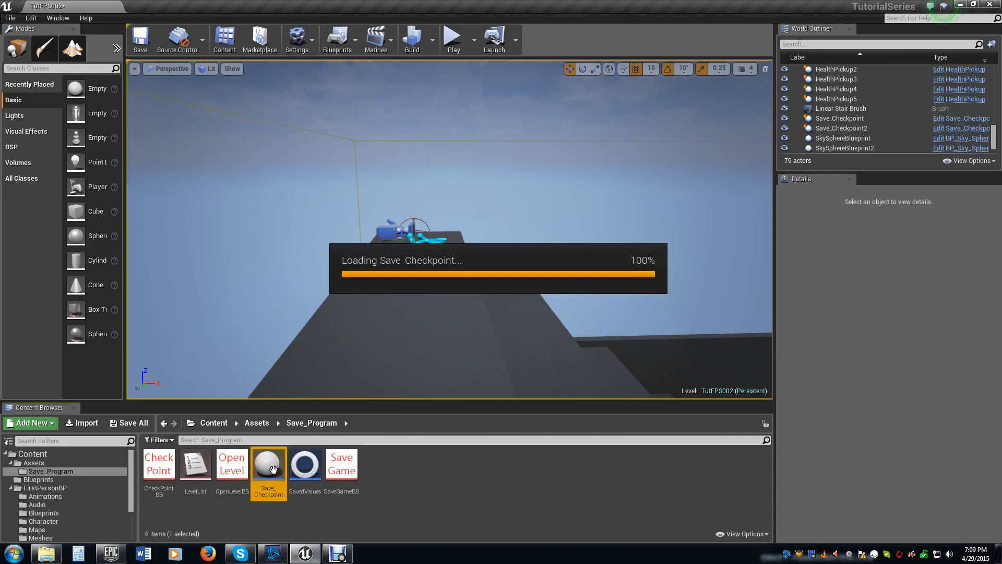
double_click(268, 463)
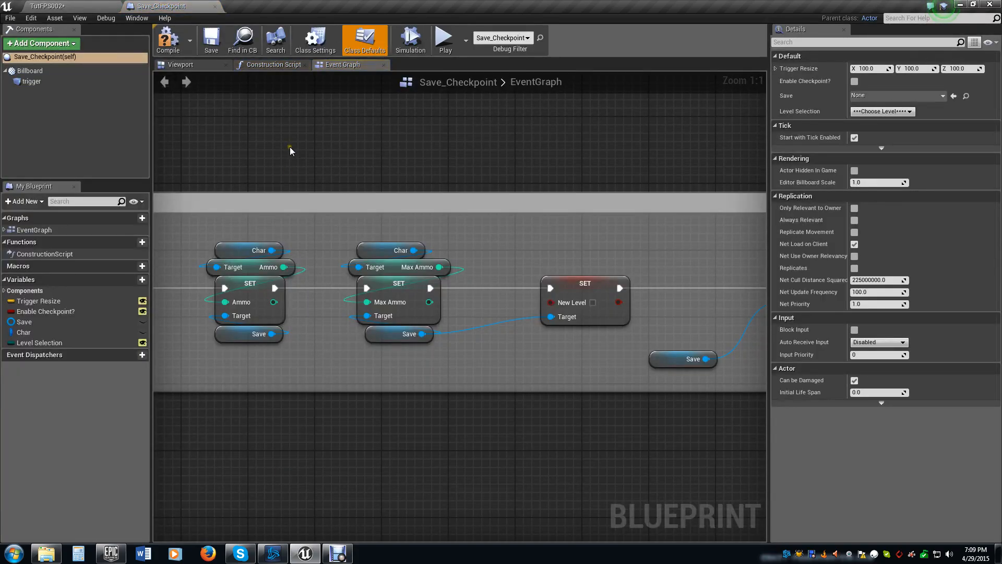
drag(291, 150, 406, 182)
text(Open Level)
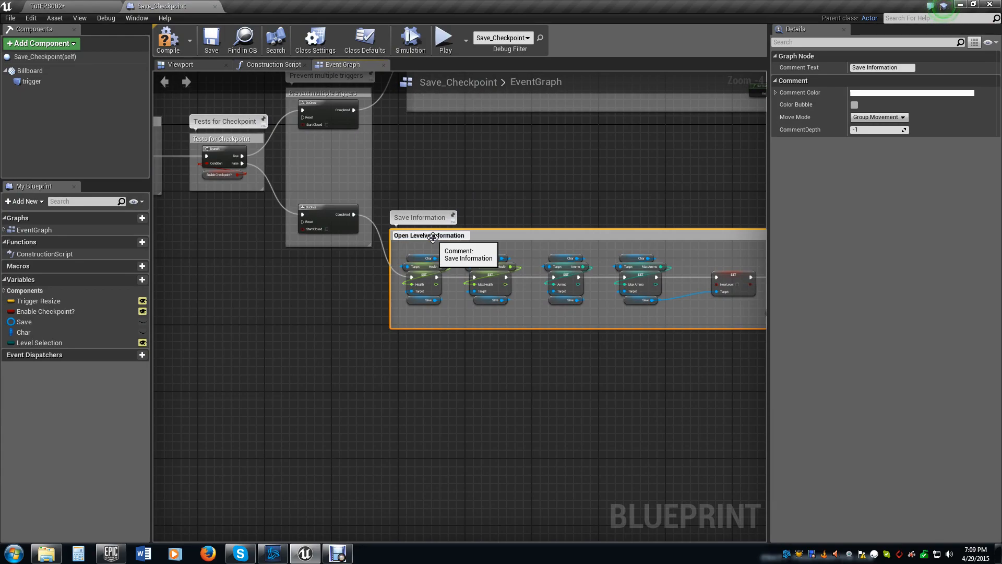
text(Save_001)
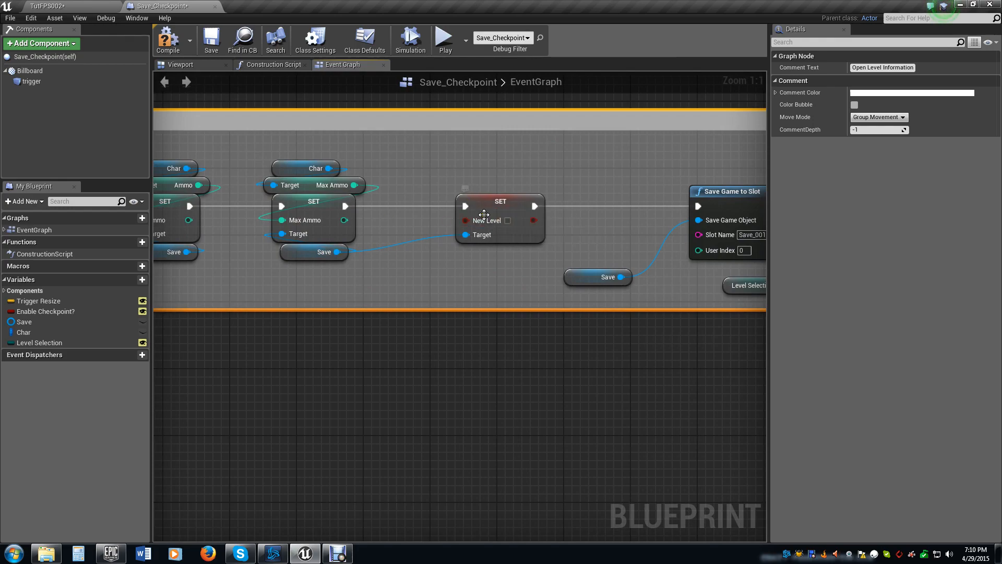
mouse_move(489, 227)
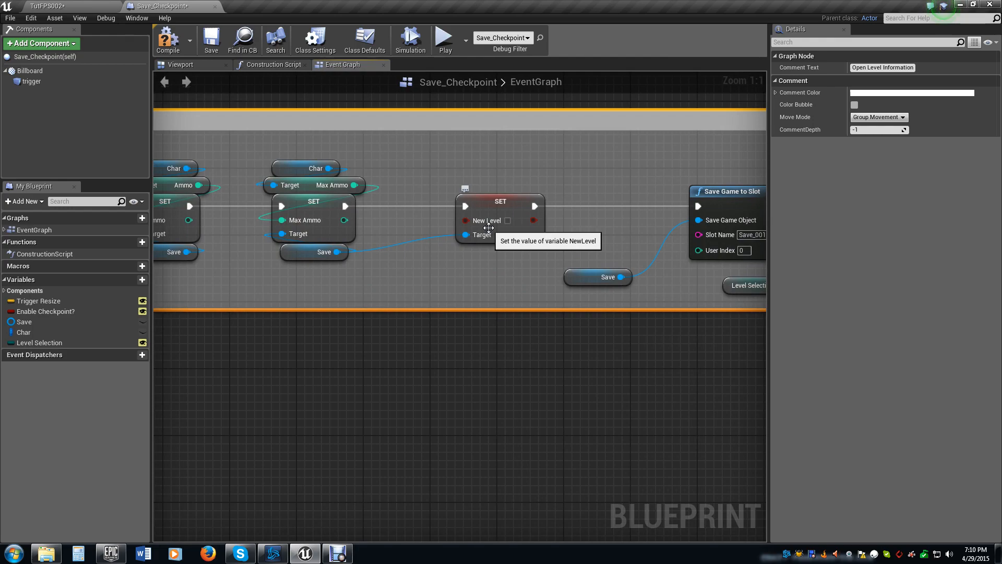
mouse_move(442, 235)
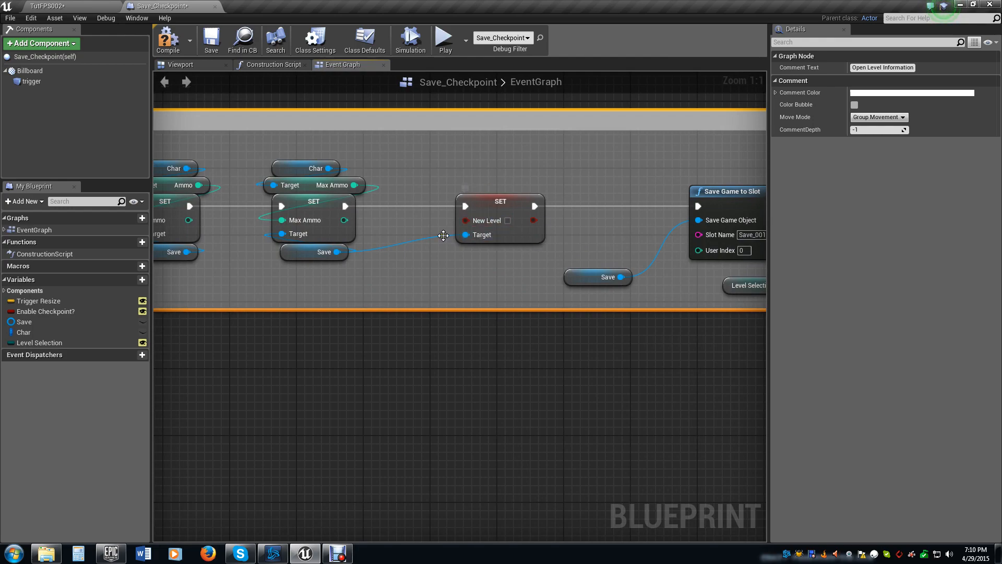
mouse_move(428, 236)
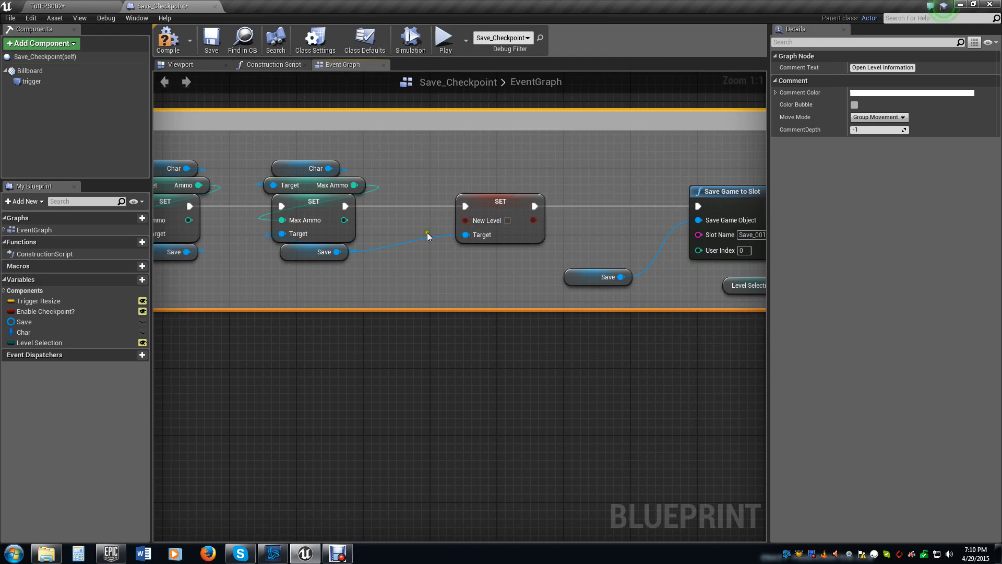
mouse_move(211, 39)
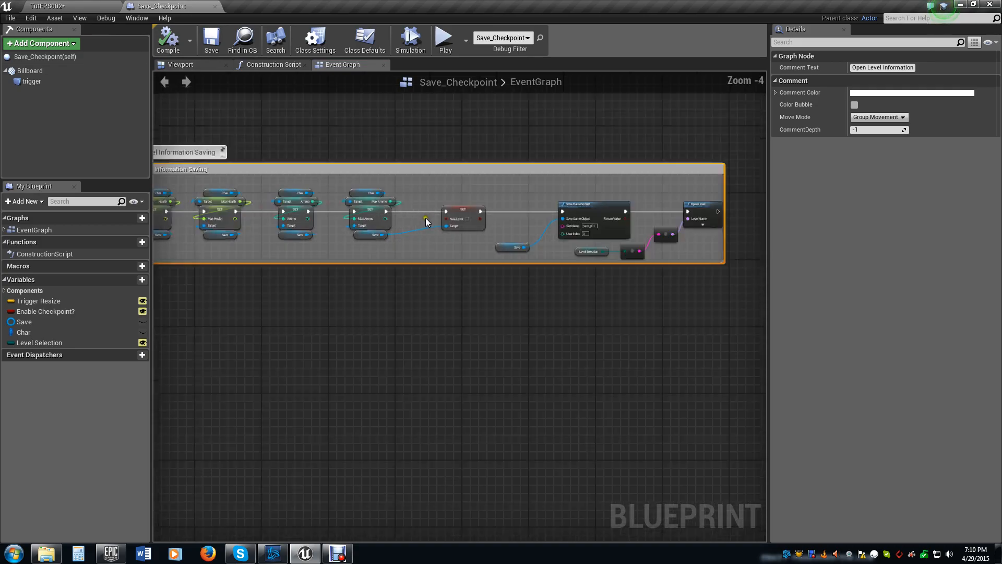
scroll(down, 3)
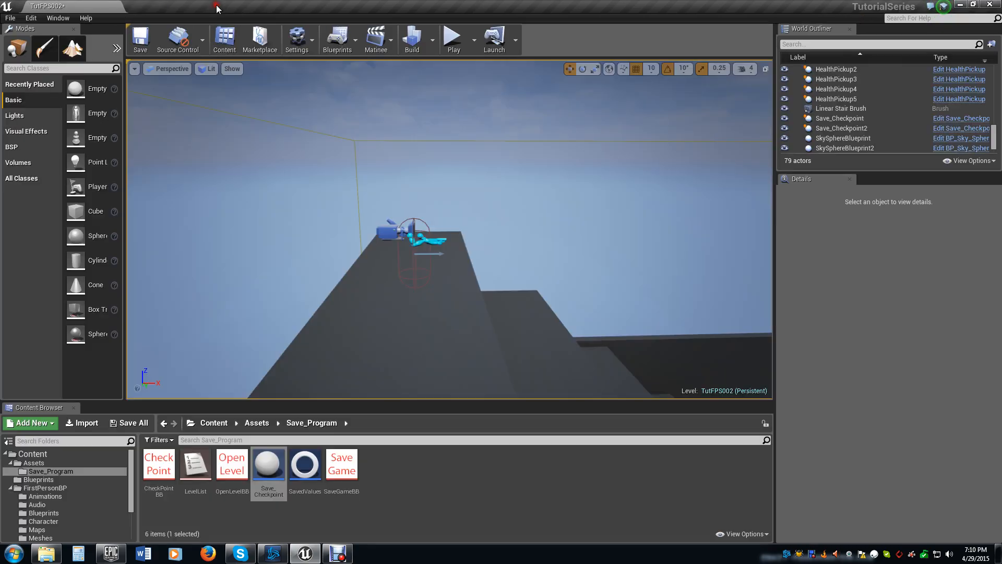
mouse_move(304, 226)
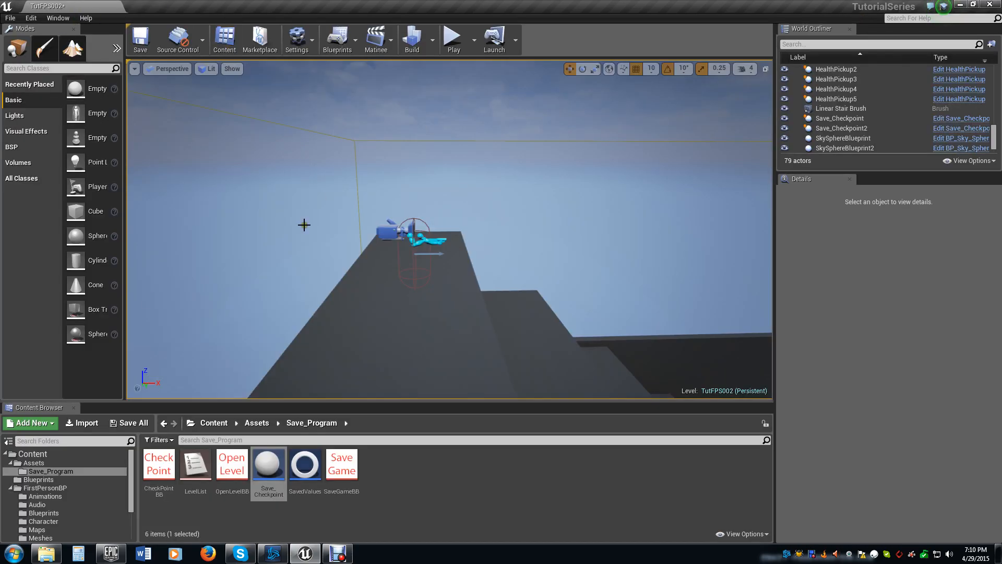
mouse_move(338, 39)
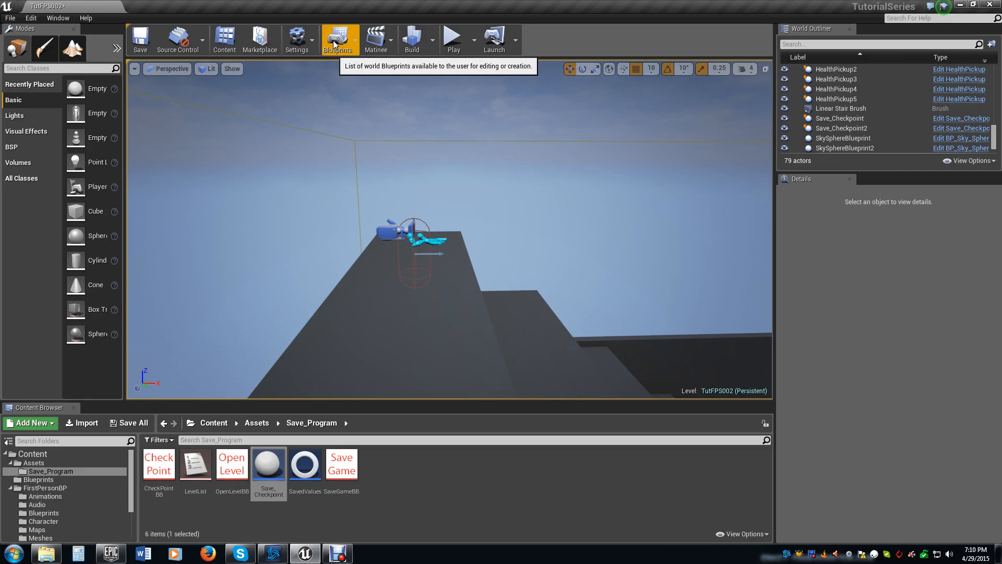
Show the TutFPS002 Level Blueprint's event graph via the Blueprints dropdown.
click(338, 40)
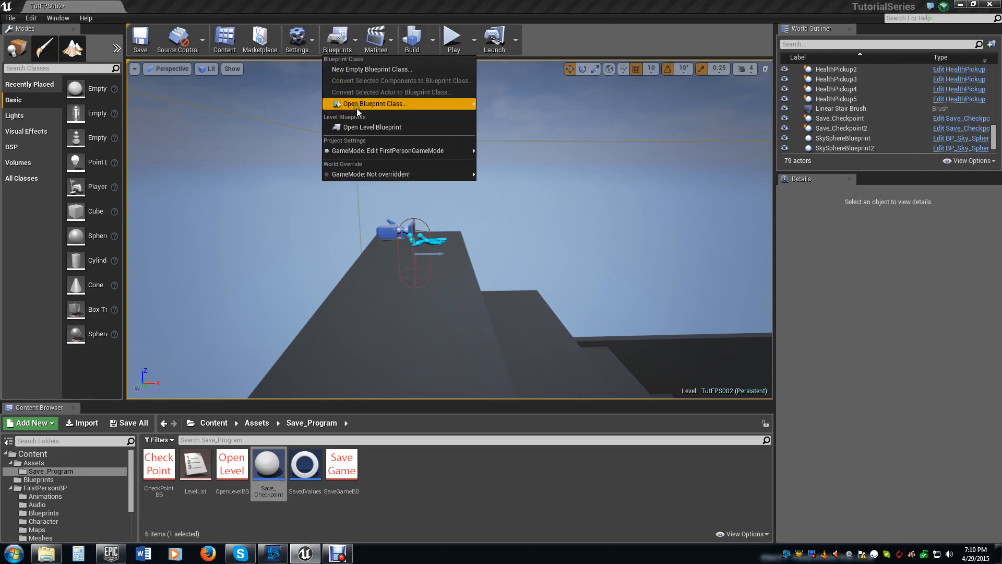
mouse_move(371, 128)
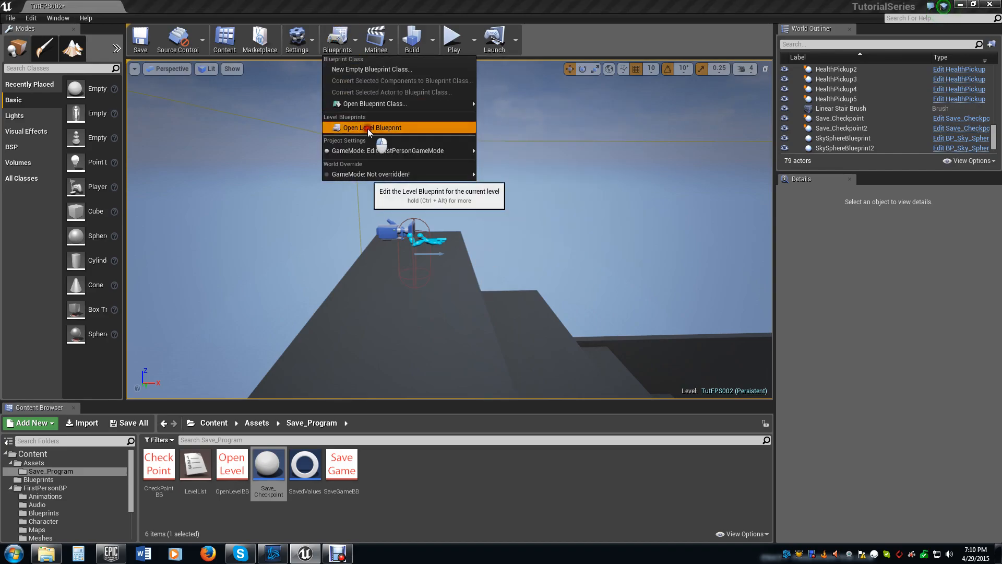
click(372, 127)
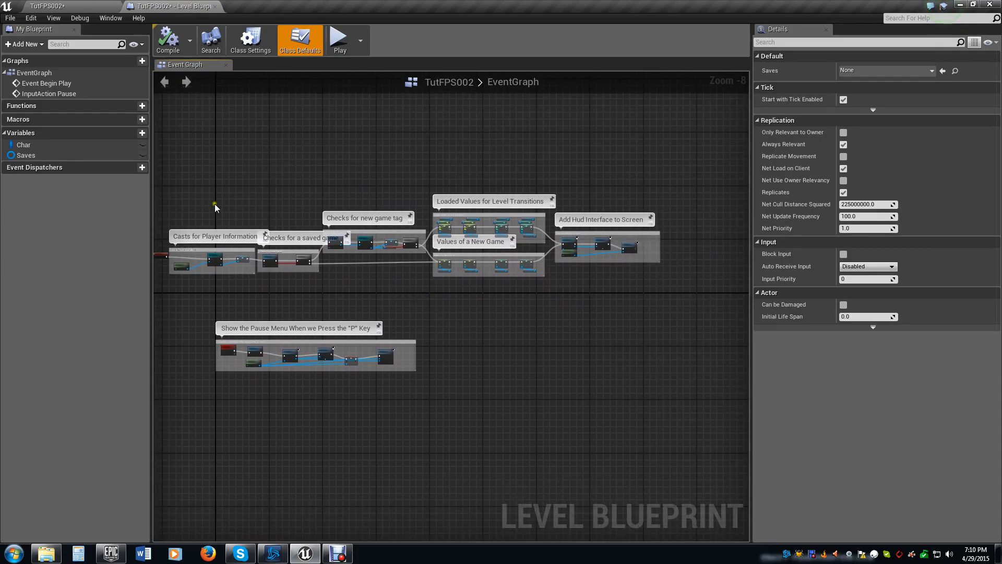
Place Event Begin Play in empty graph space and cut it loose from the old chain.
drag(215, 202, 526, 300)
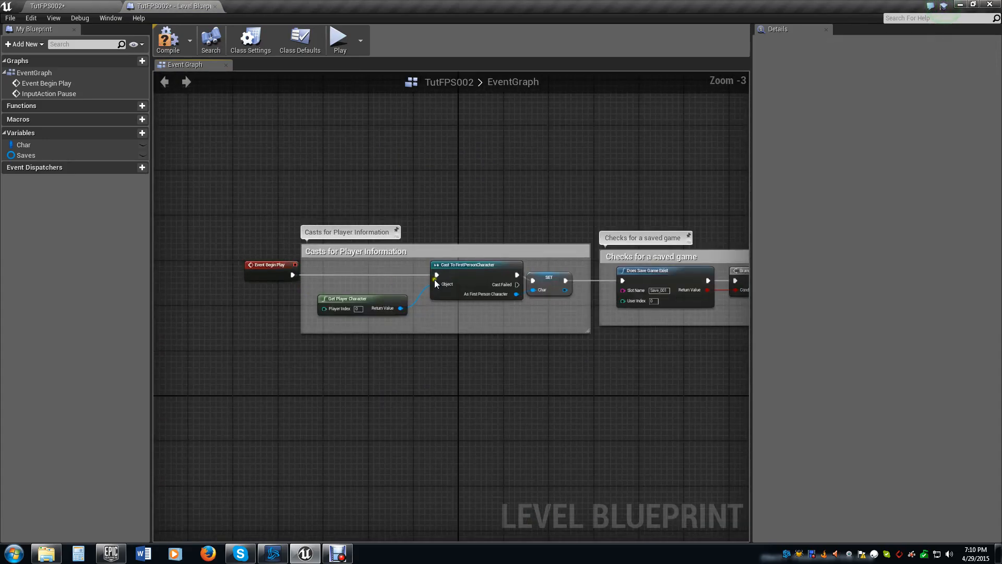
click(475, 264)
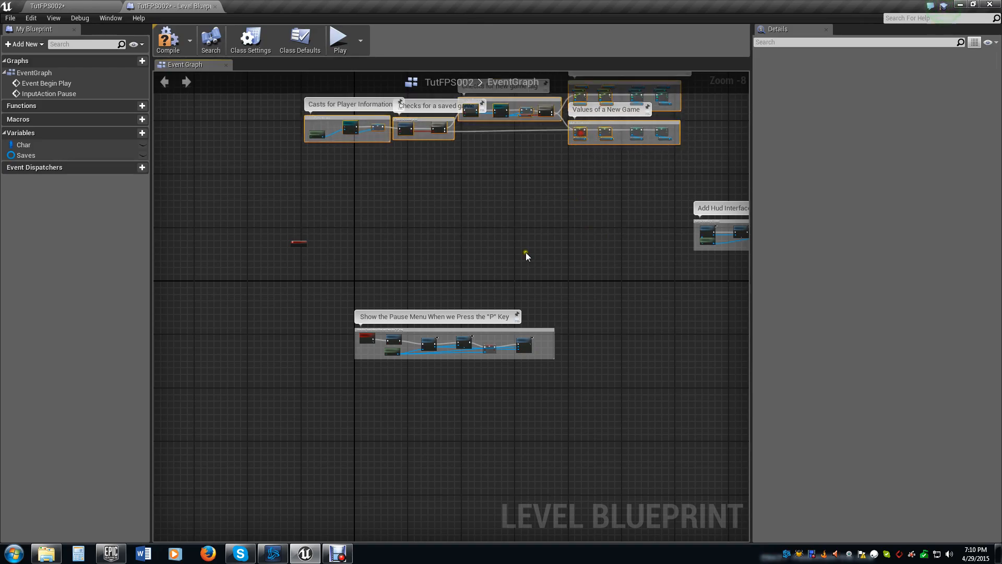
mouse_move(679, 232)
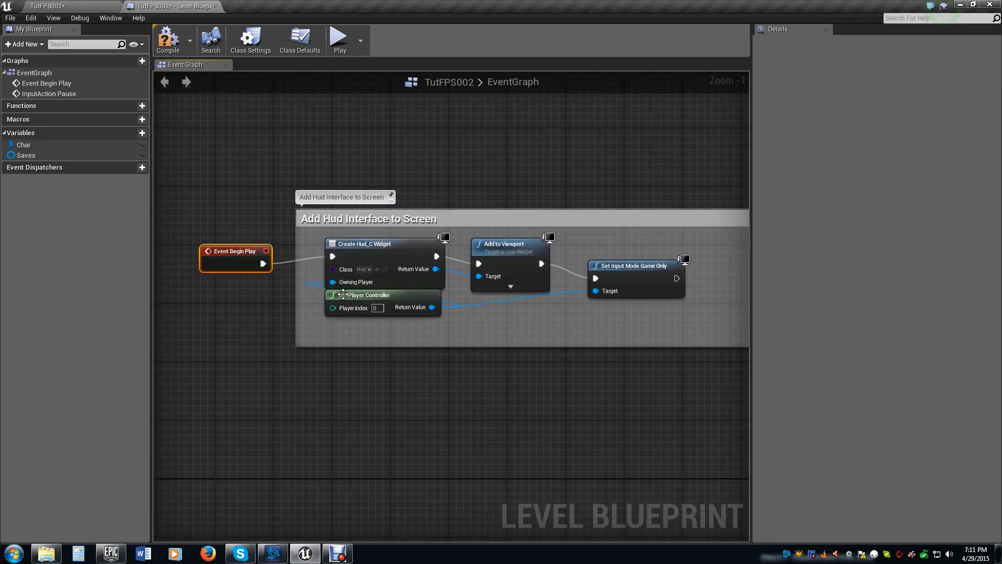
scroll(down, 3)
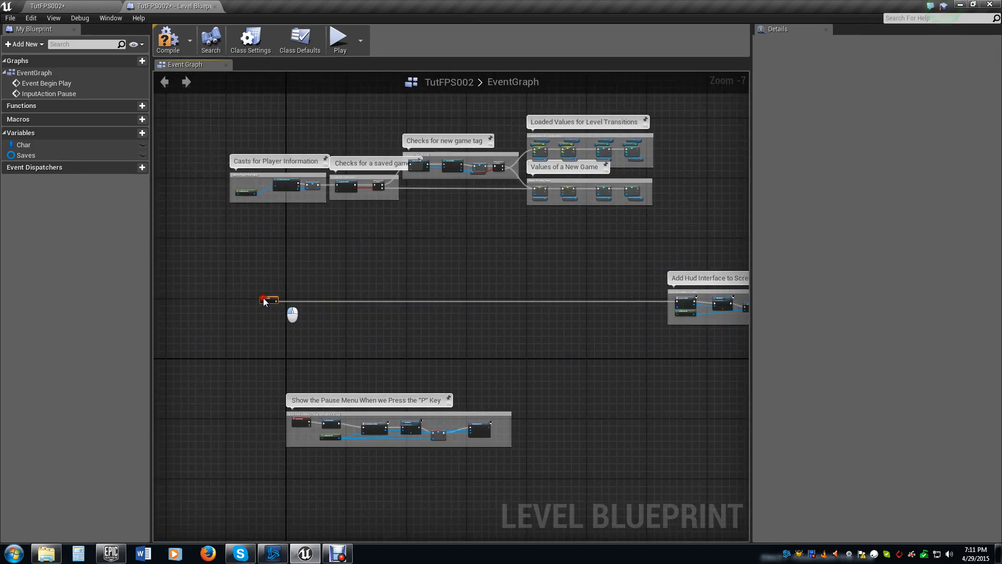
drag(269, 300, 210, 301)
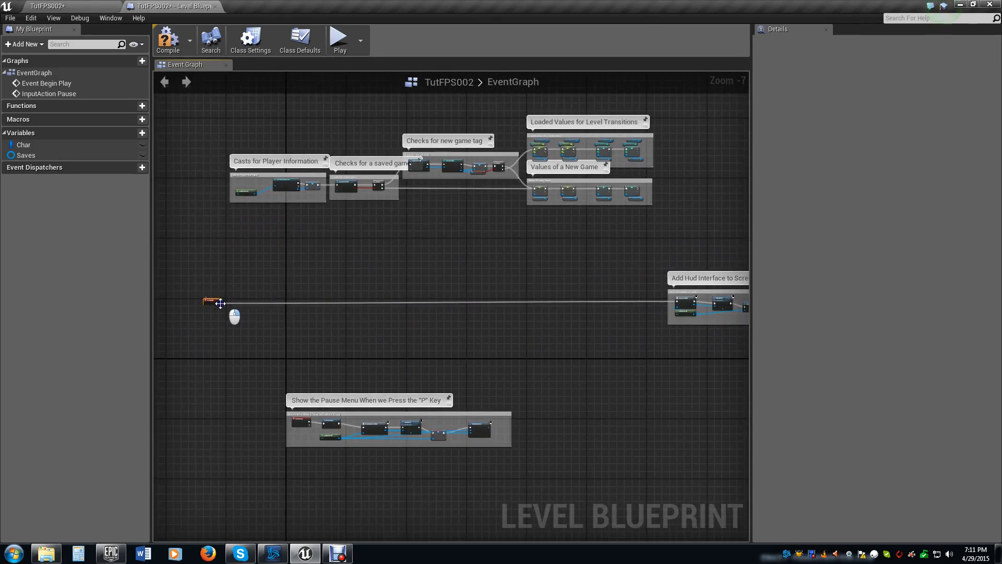
right_click(225, 291)
text(cast to first)
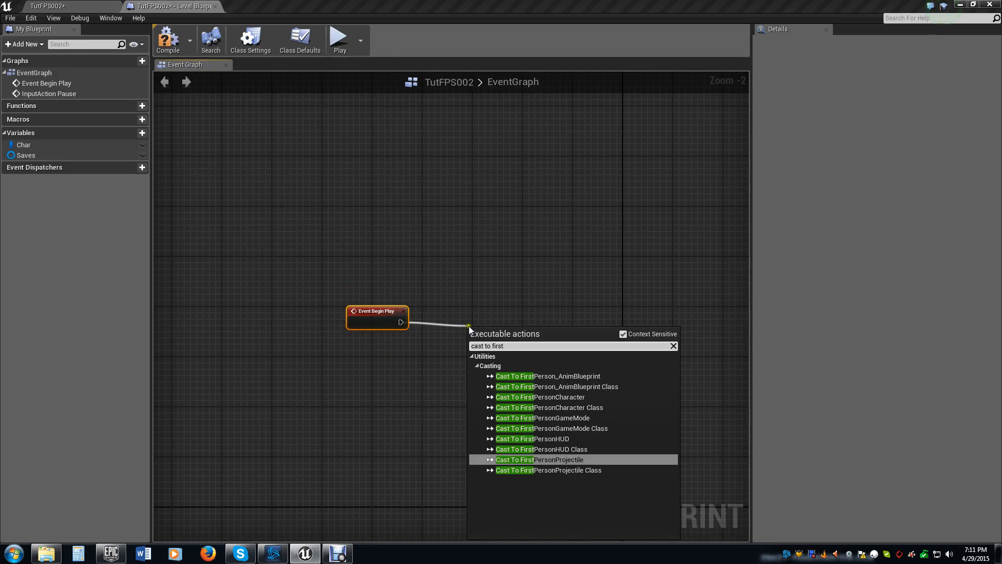
Cast Get Player Character to FirstPersonCharacter on Begin Play and store it with Set Char.
click(538, 397)
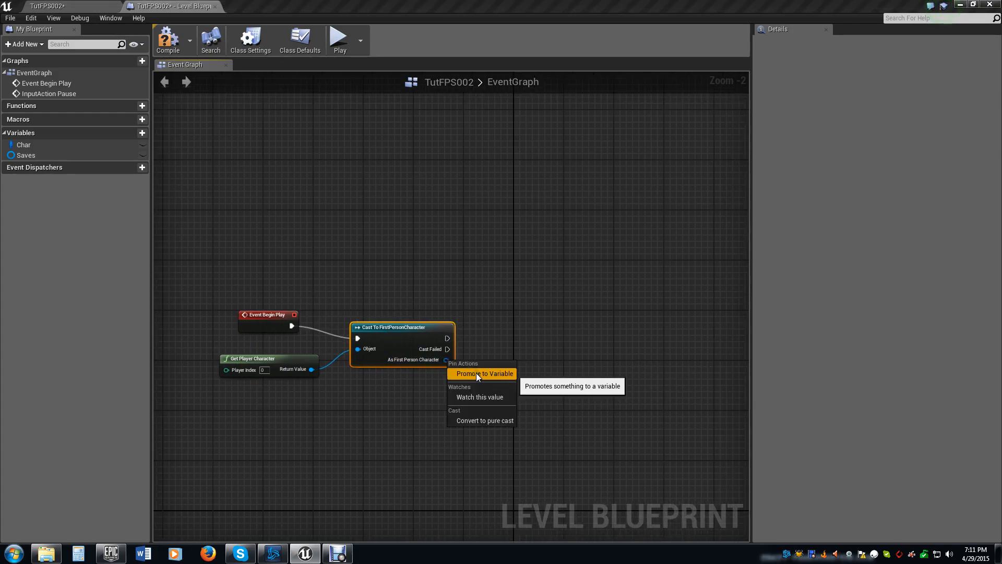
click(480, 373)
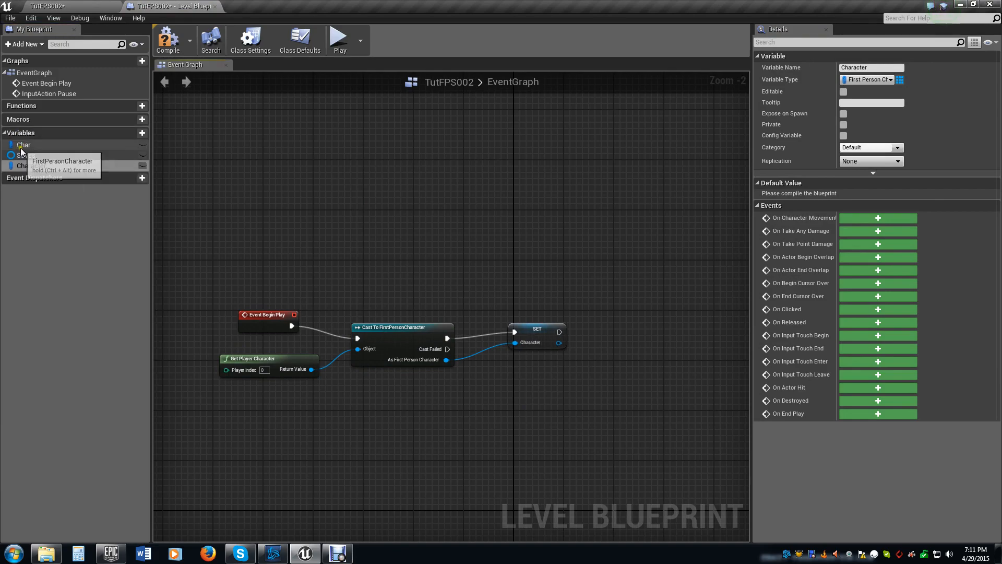
mouse_move(537, 332)
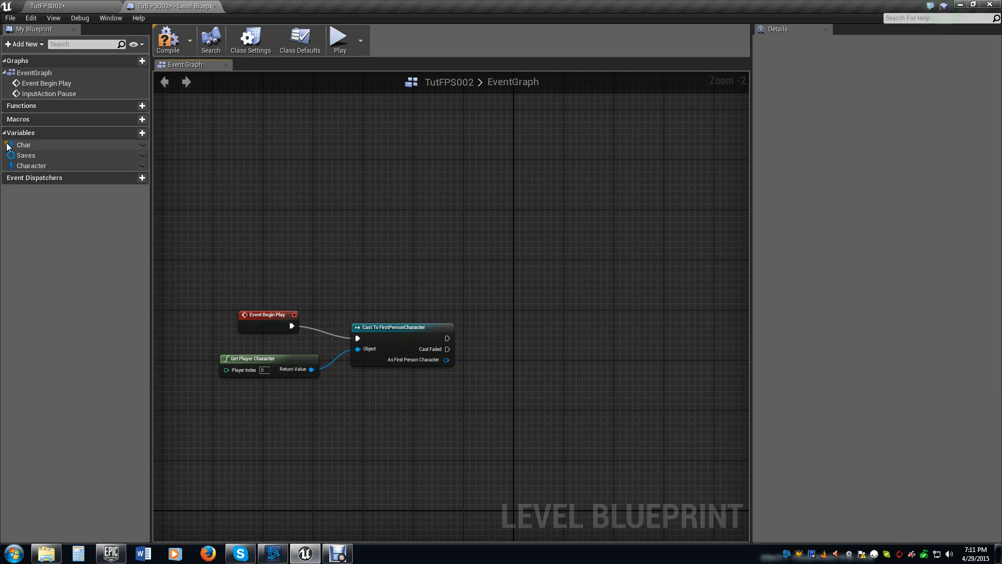
click(24, 144)
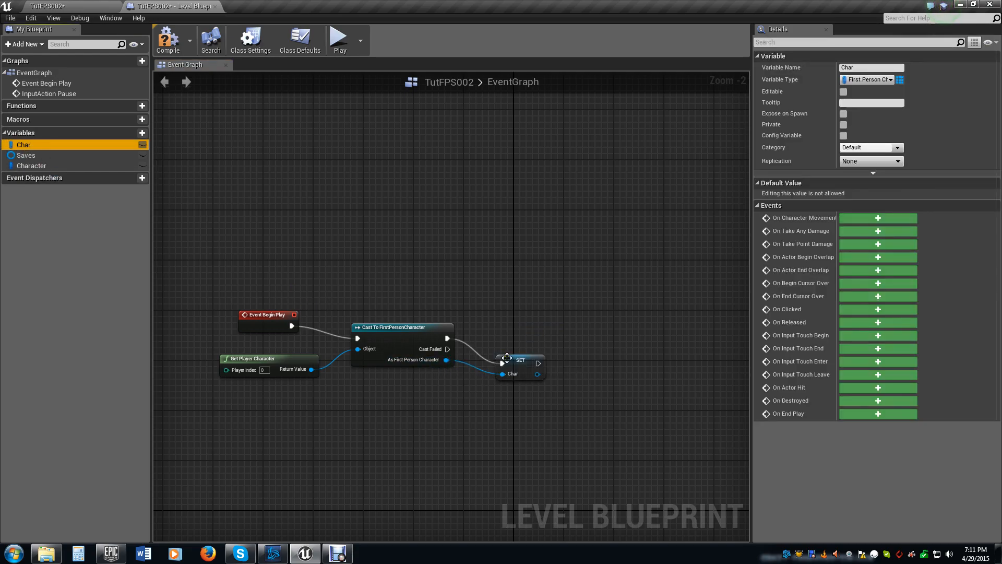
drag(520, 359, 482, 341)
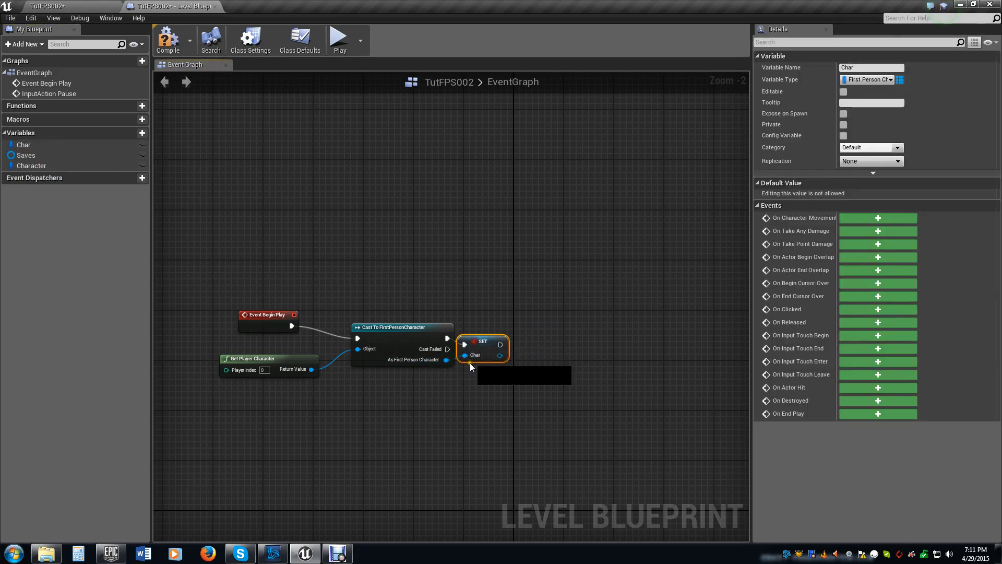
right_click(463, 349)
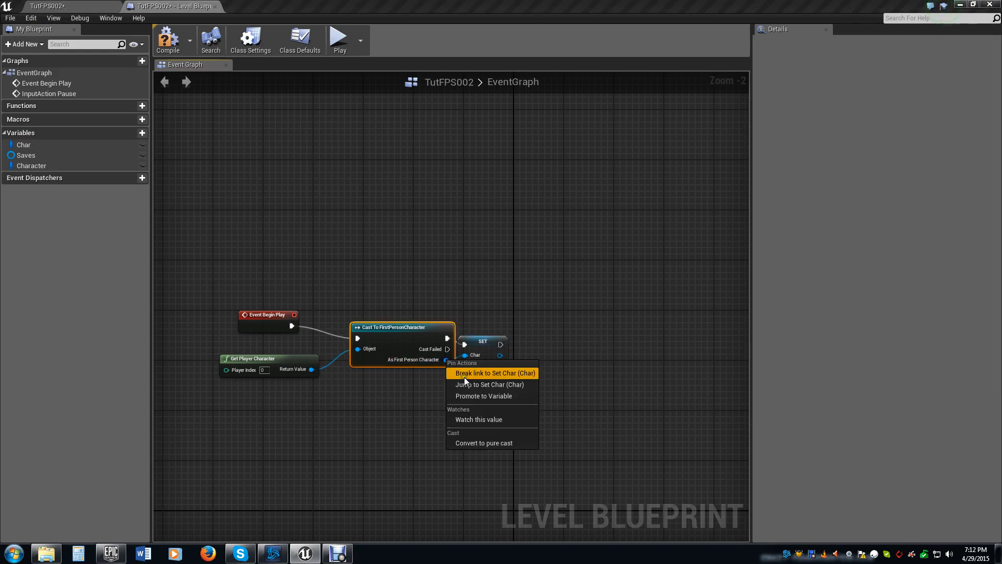
mouse_move(483, 395)
text(does s)
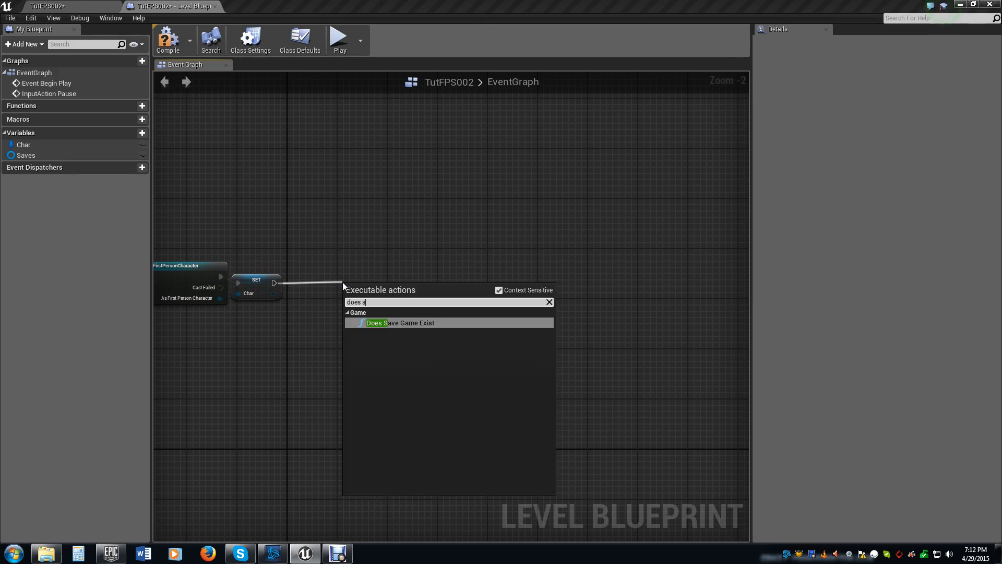
After Set Char, add Does Save Game Exist for slot Save_001 feeding a Branch.
click(399, 323)
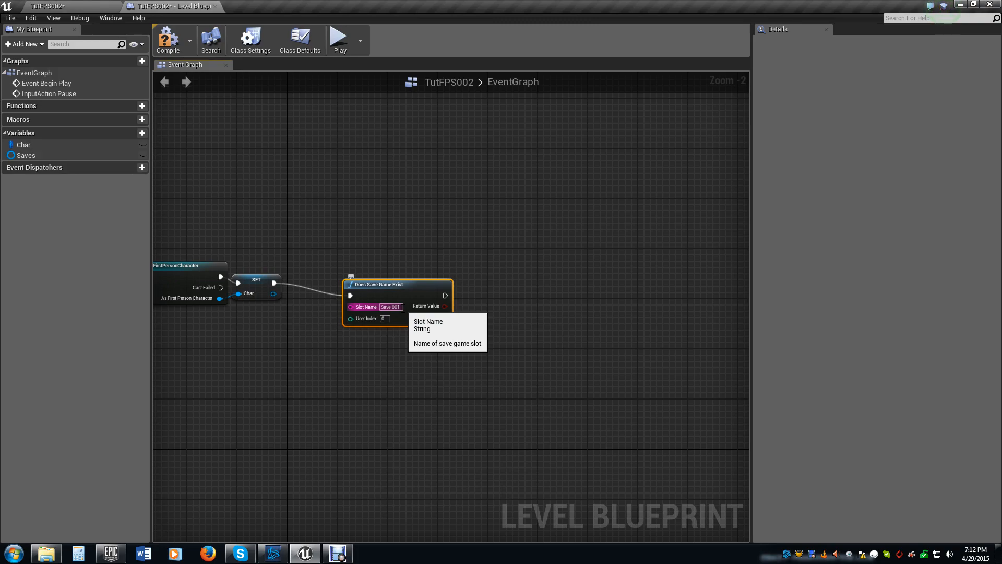
mouse_move(512, 369)
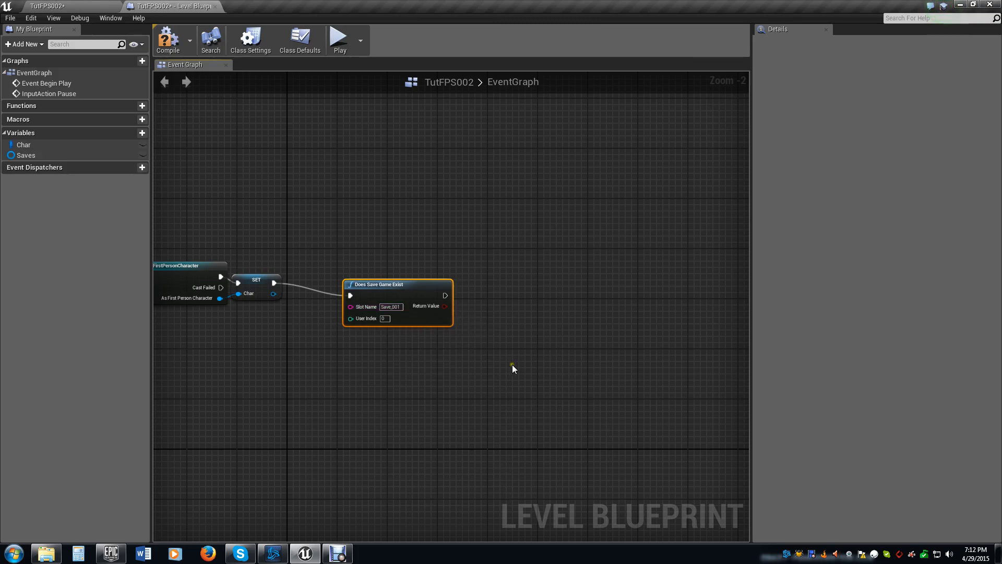
mouse_move(491, 313)
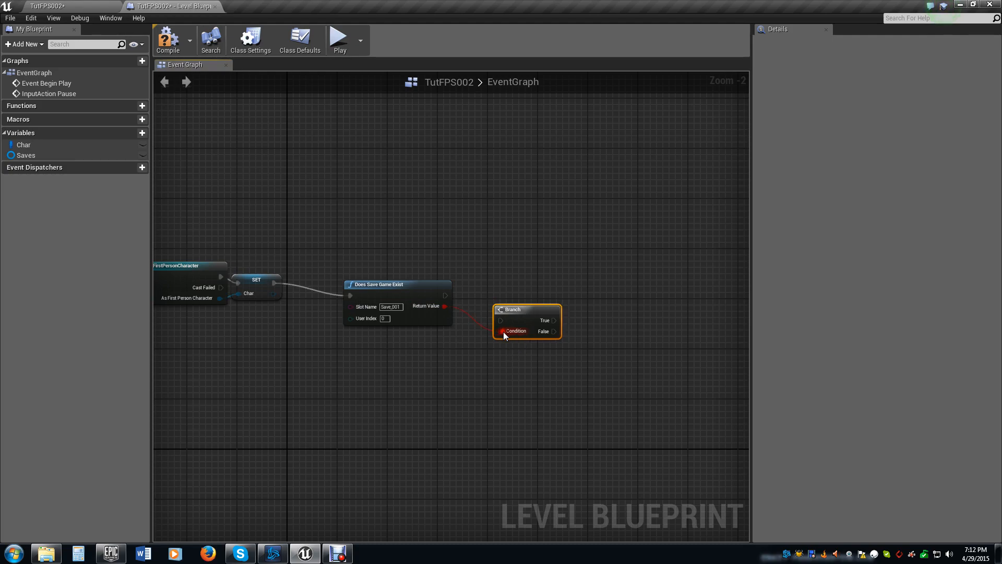
mouse_move(530, 313)
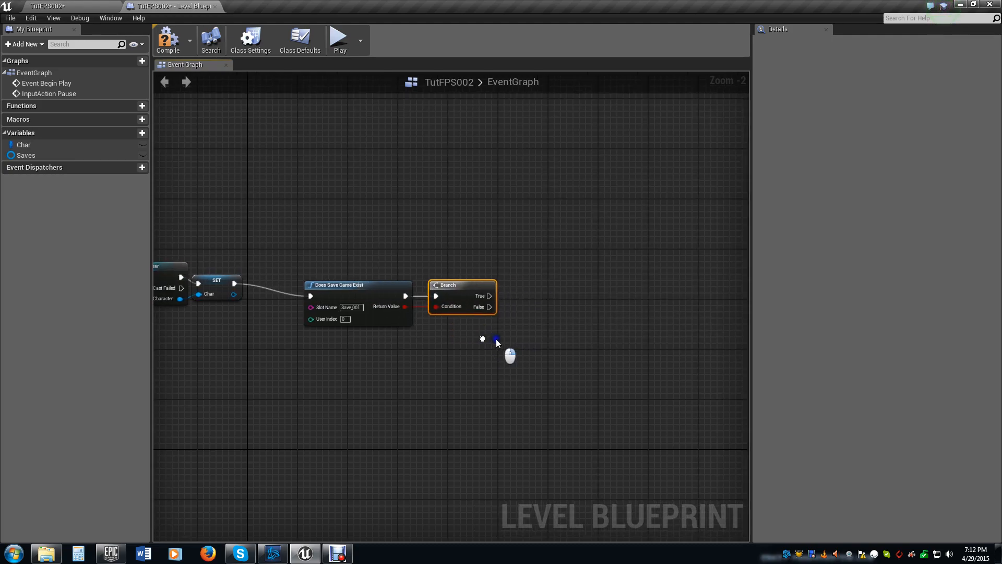
scroll(down, 3)
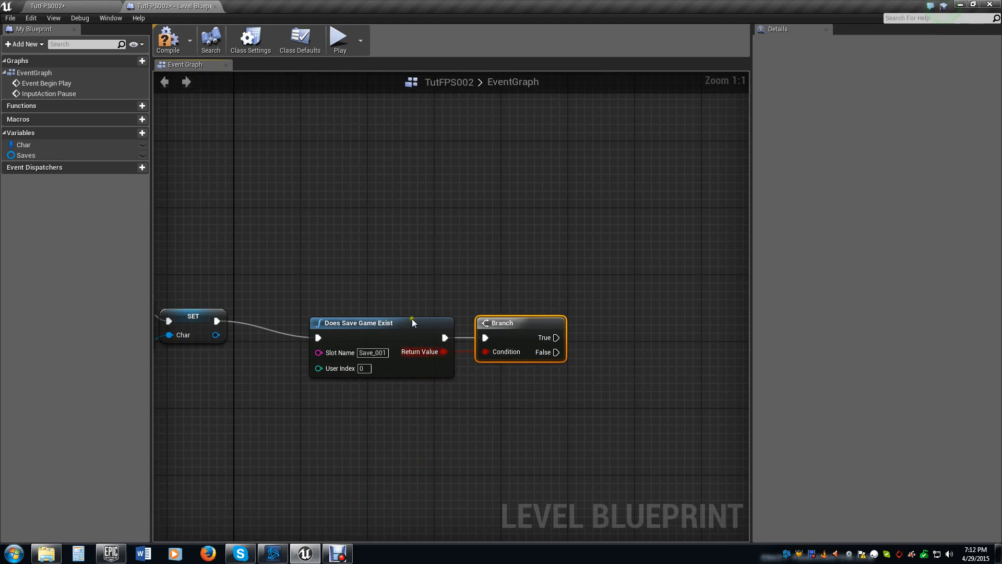
mouse_move(402, 323)
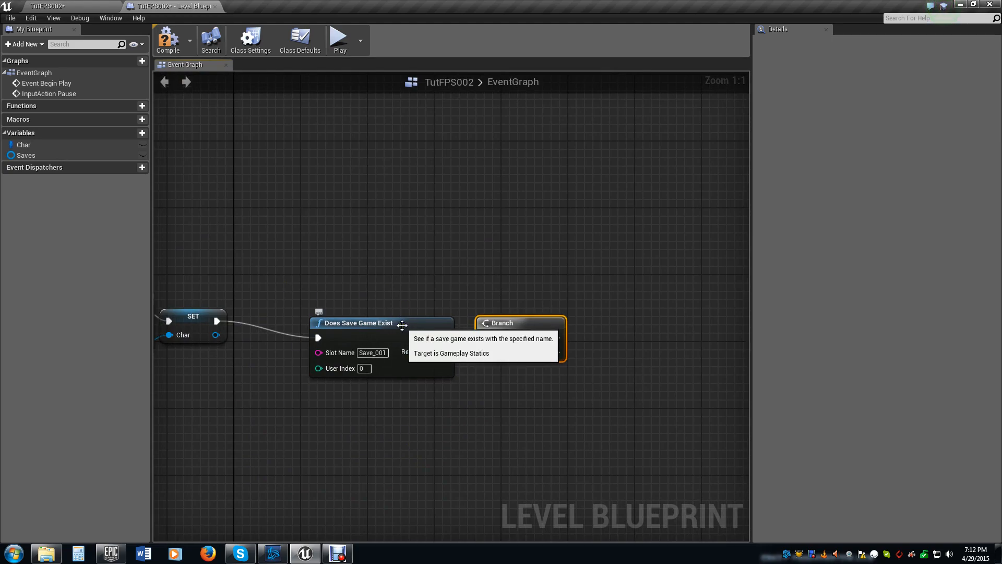
mouse_move(406, 309)
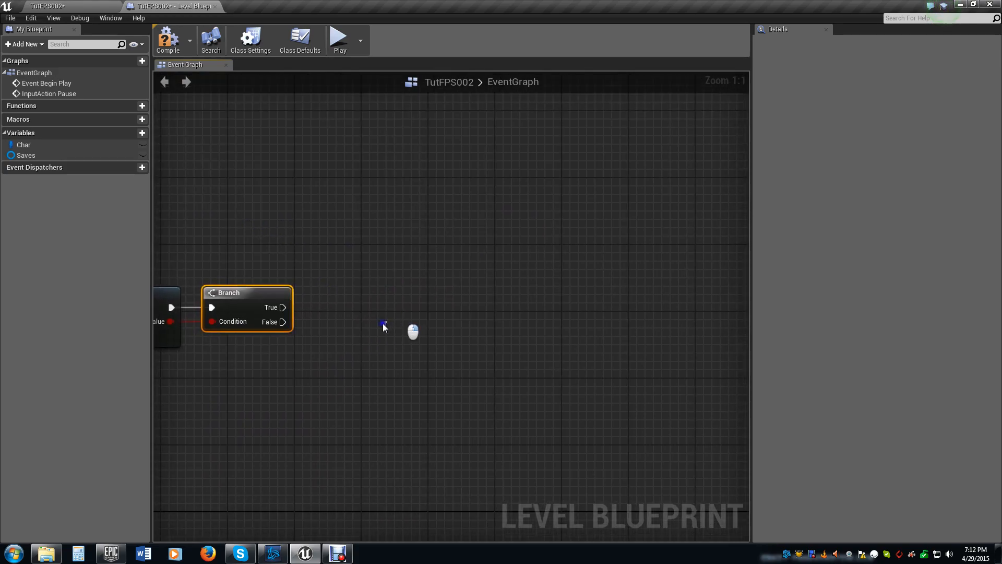
On Branch True, Load Game from Slot, cast to SavedValues and store it with Set Saves.
drag(282, 307, 311, 280)
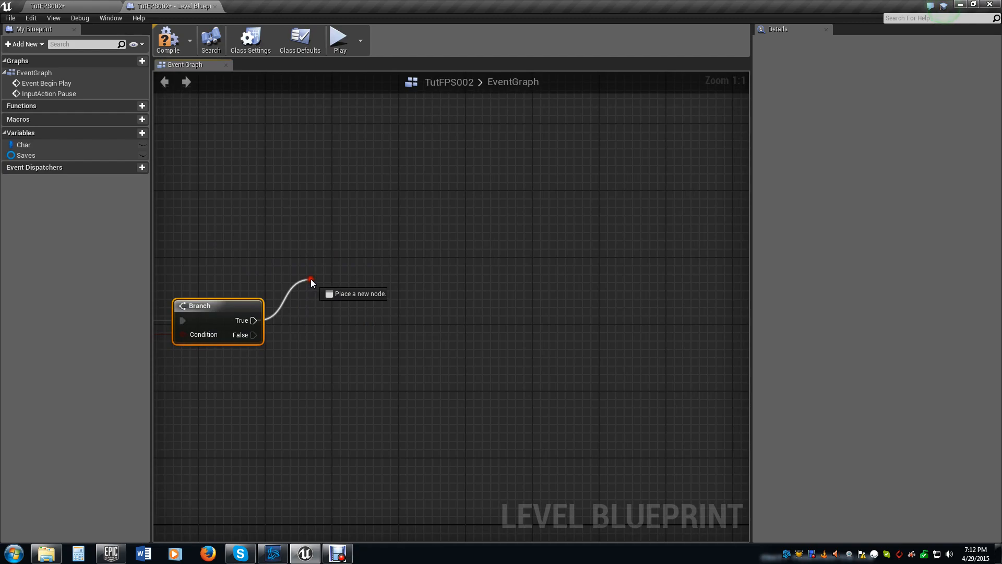
text(load)
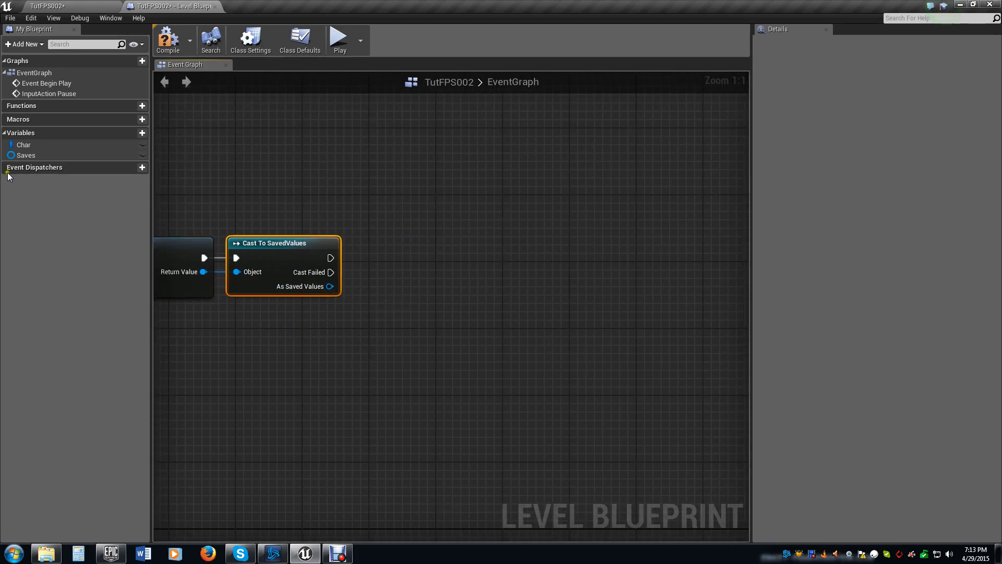
click(25, 156)
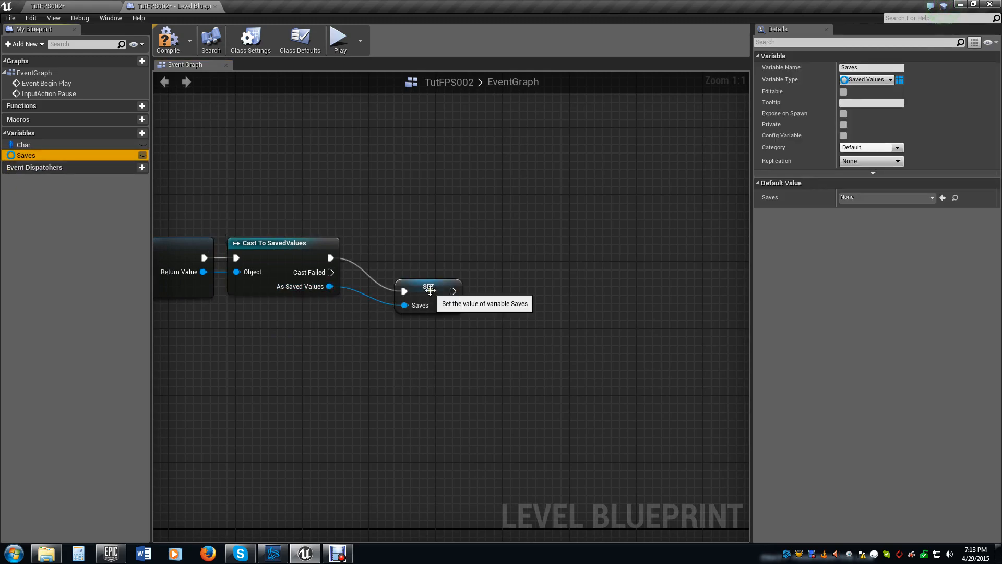
drag(428, 291, 385, 268)
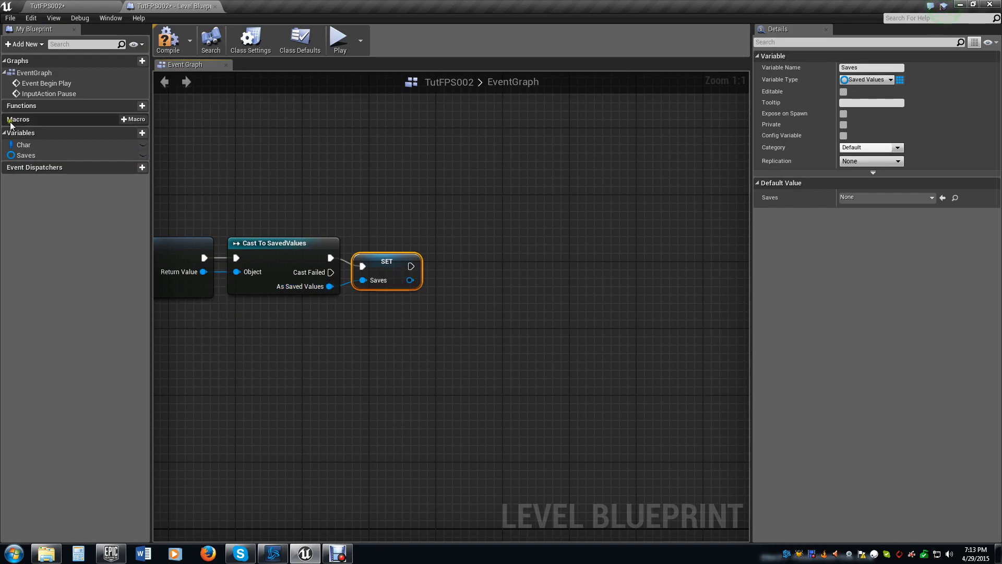
mouse_move(494, 303)
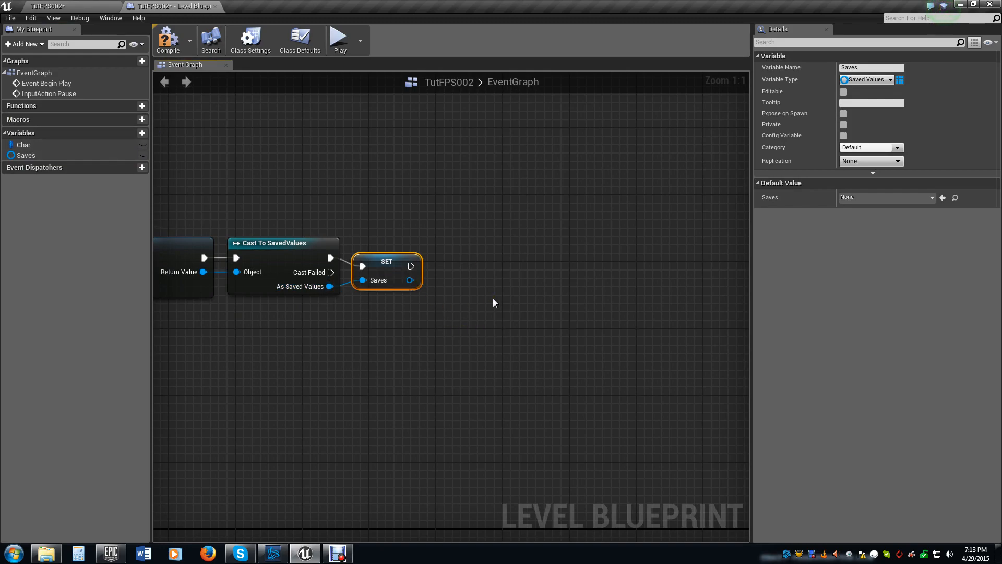
mouse_move(423, 338)
text(get new l)
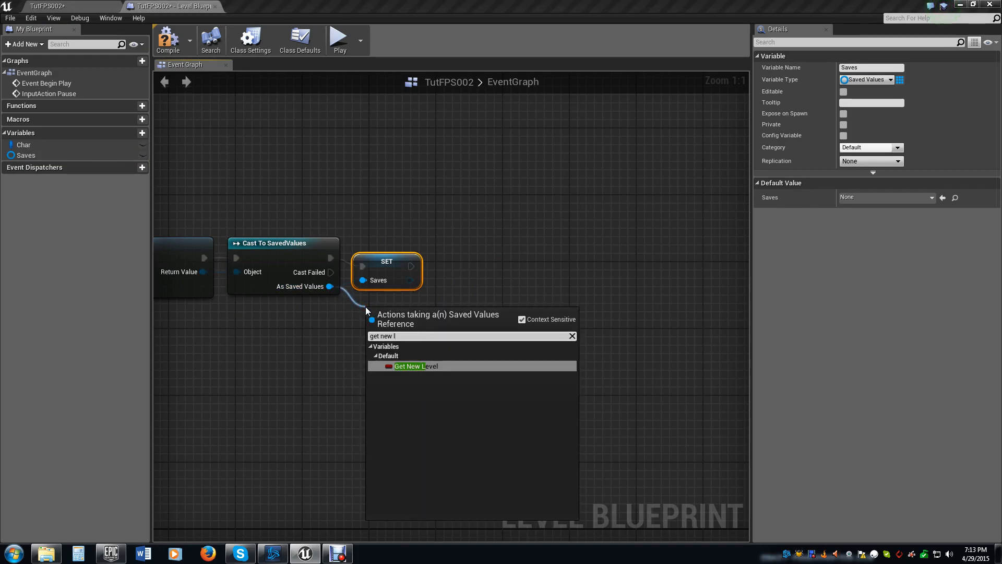
Read New Level from Saves and add a second Branch after Set Saves.
click(416, 365)
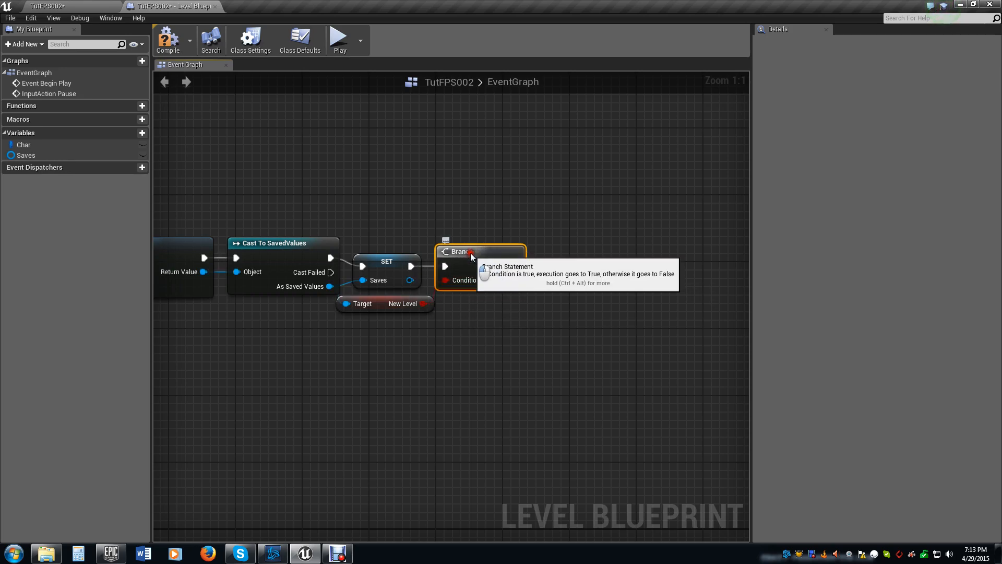
mouse_move(466, 329)
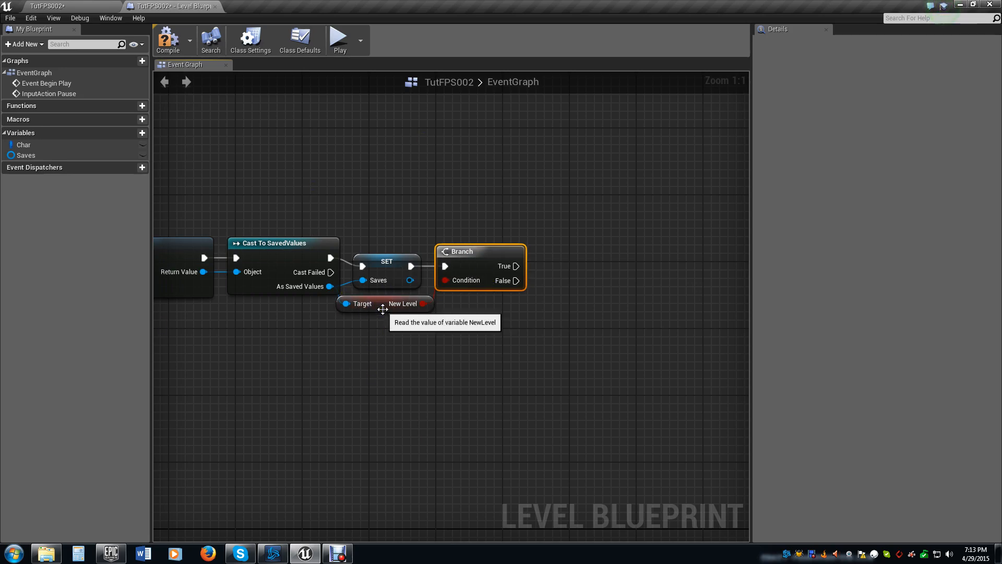
mouse_move(630, 367)
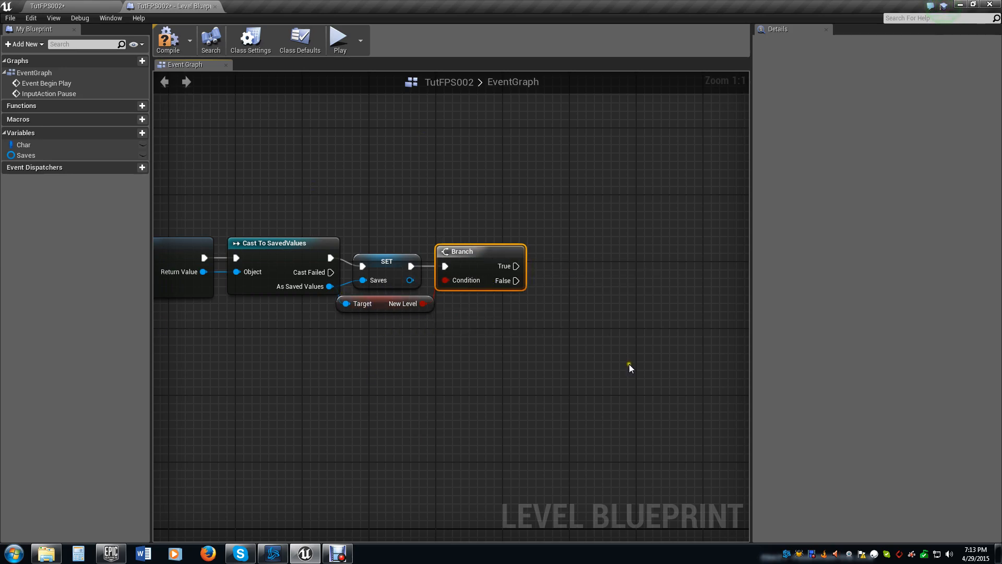
mouse_move(529, 268)
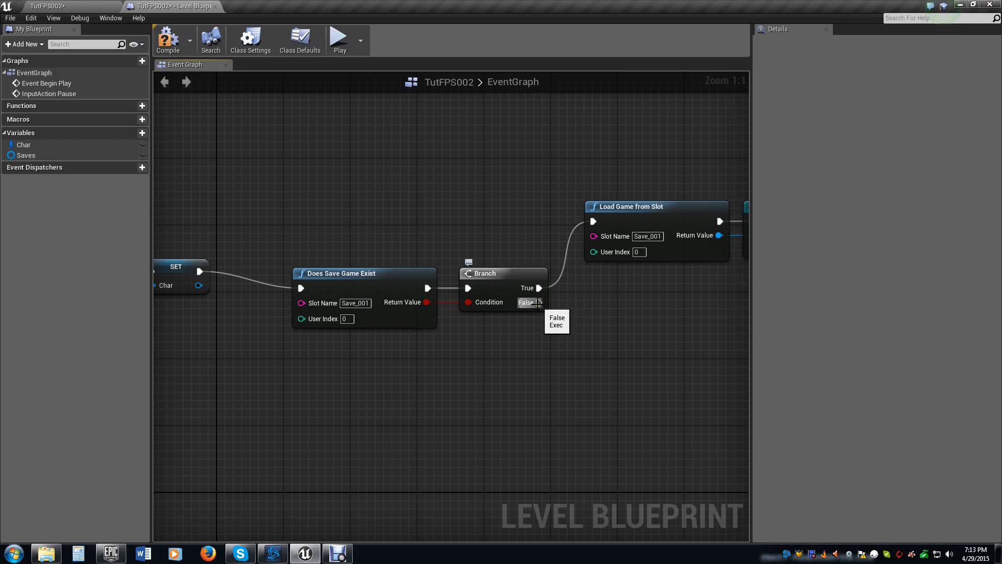
mouse_move(360, 326)
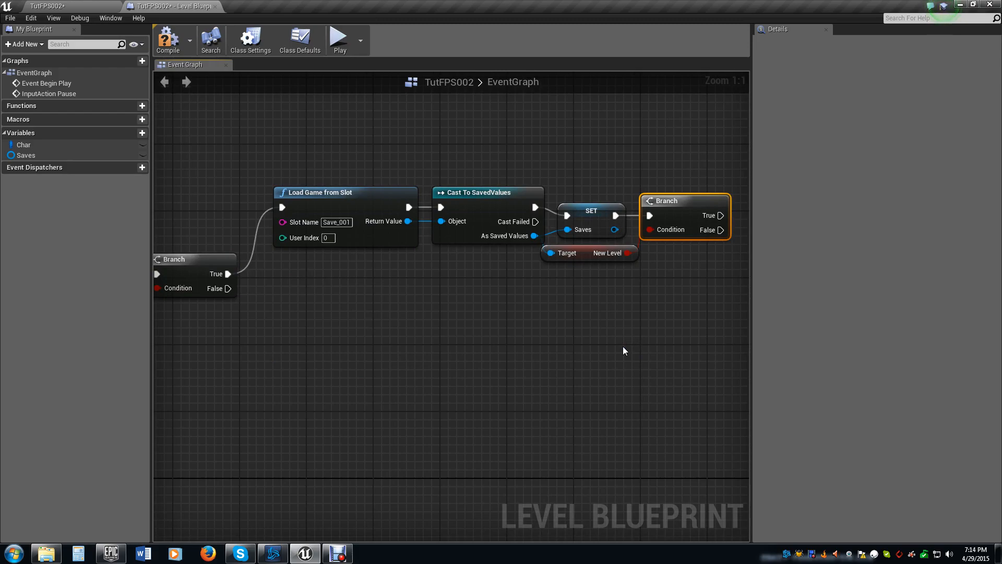
drag(624, 351, 527, 337)
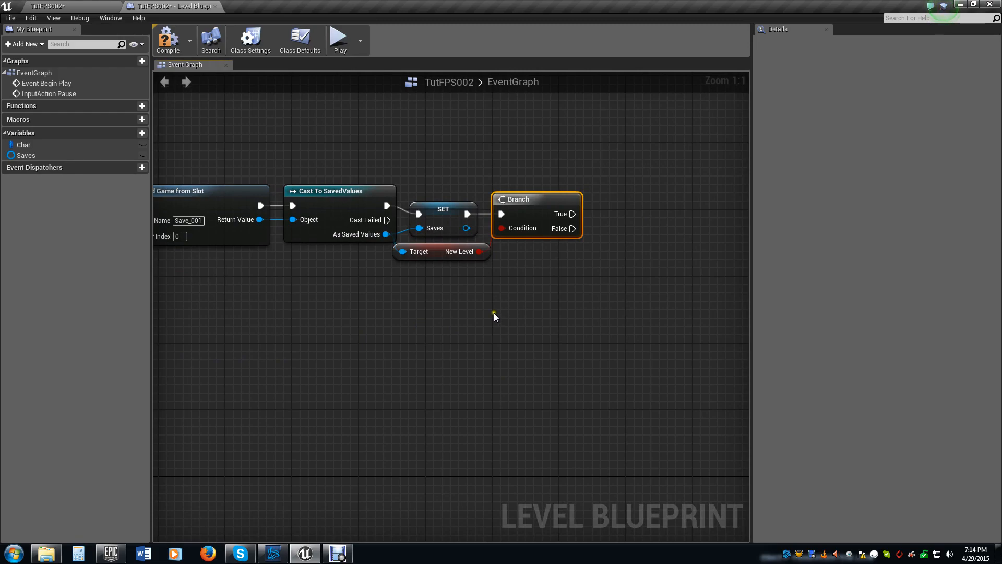
mouse_move(579, 280)
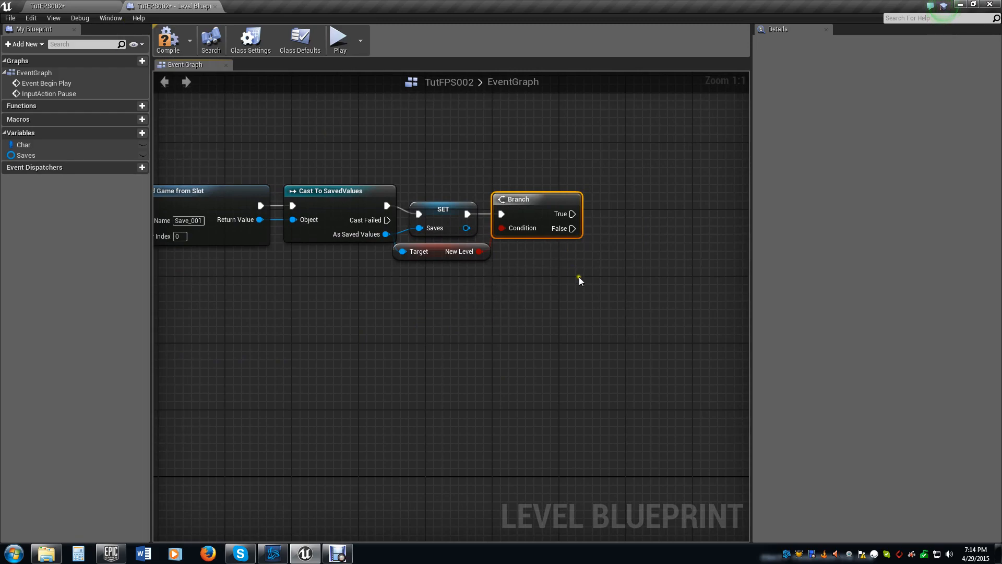
Wire Branch True into the new-game setters: Health 100, Max Health 100, Ammo 15, Max Ammo 90.
scroll(down, 3)
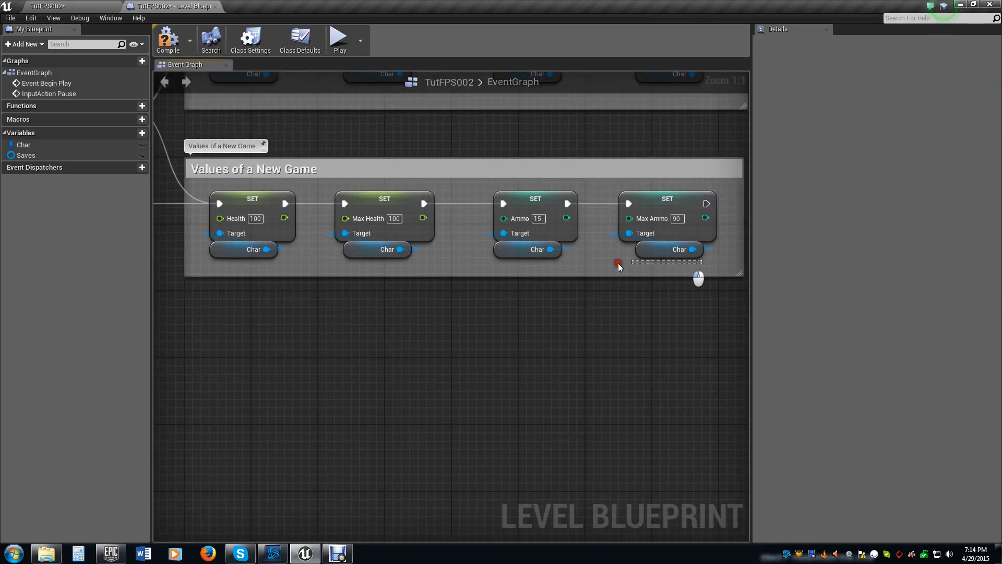
drag(617, 264, 343, 421)
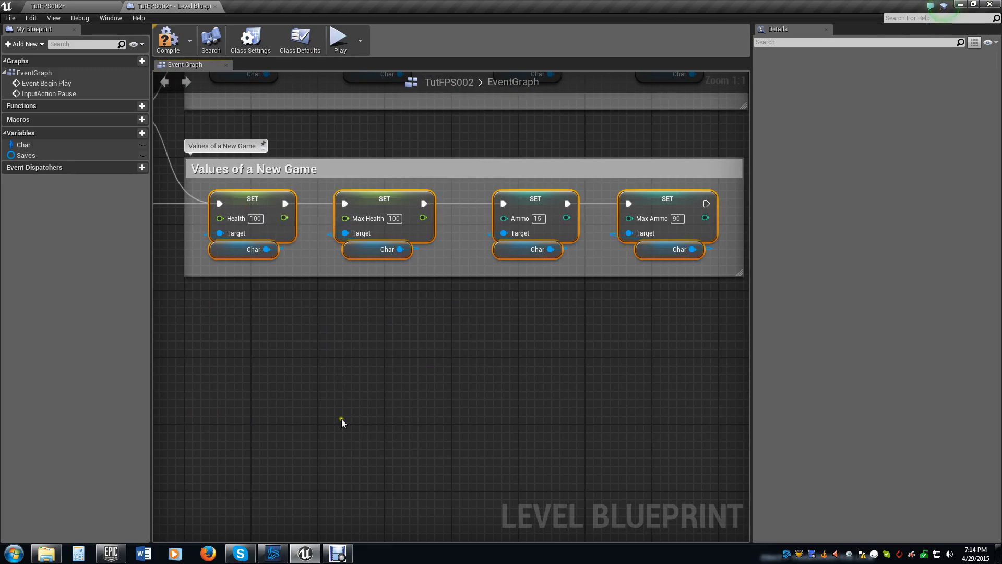
scroll(down, 3)
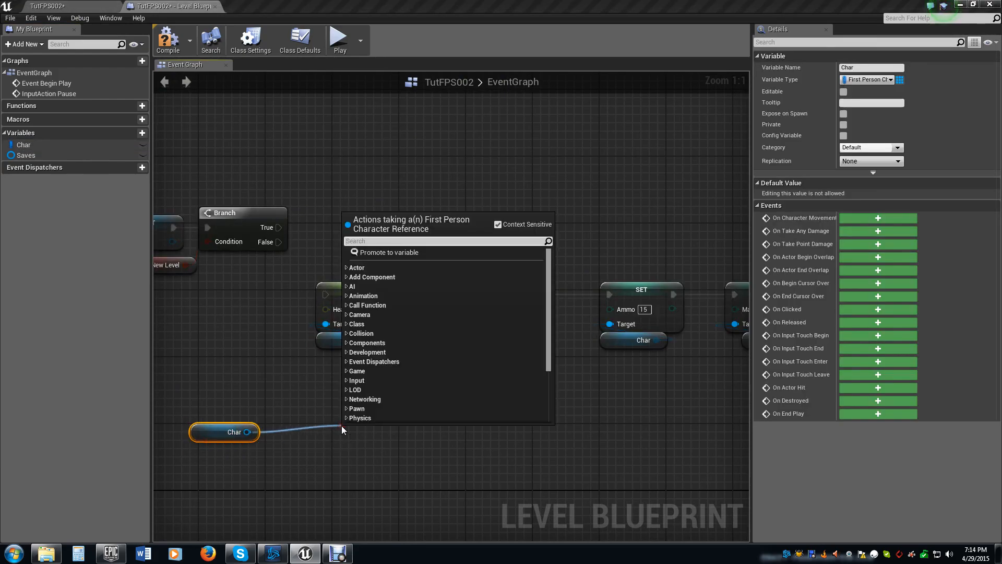
text(set heal)
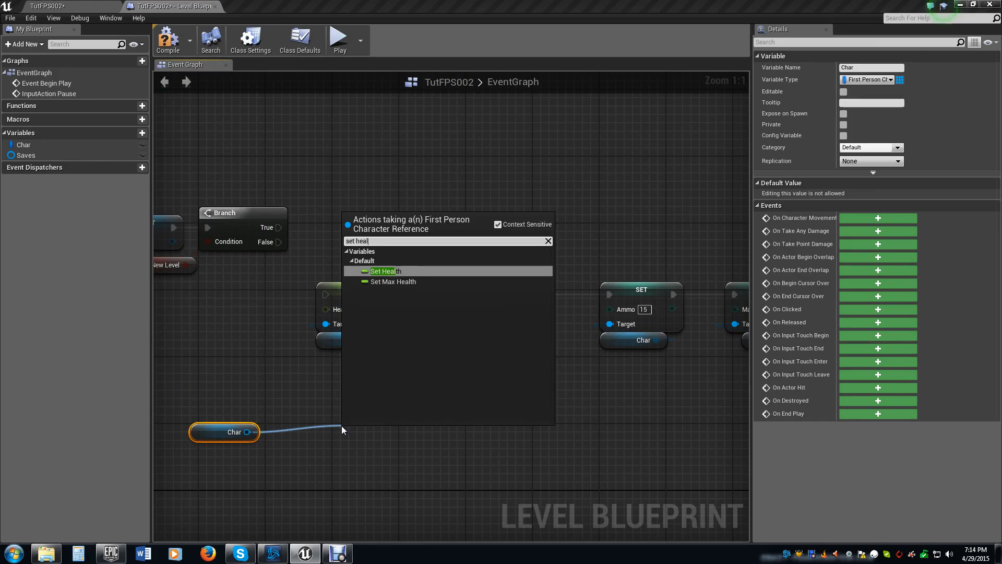
click(386, 270)
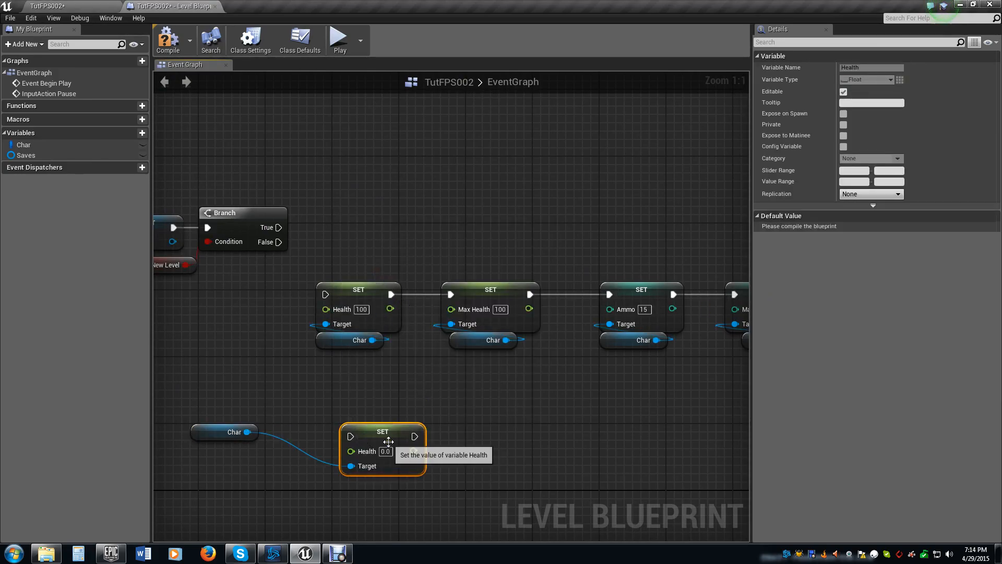
click(234, 431)
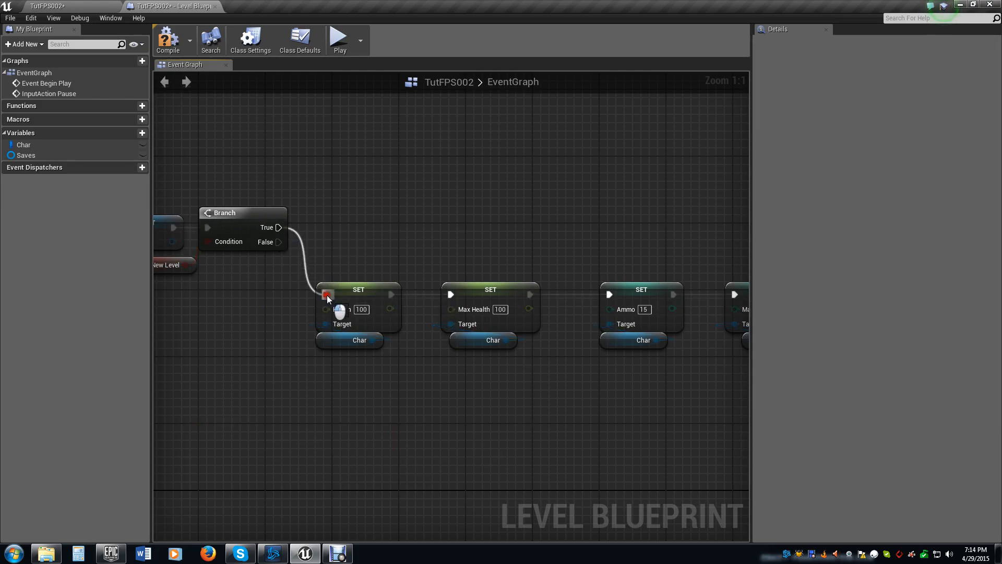
scroll(down, 3)
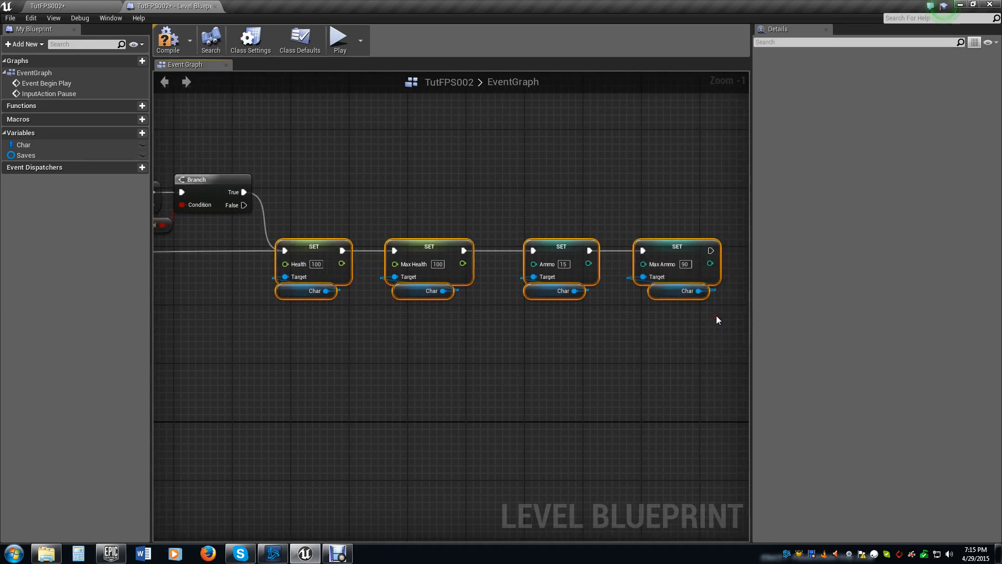
Wrap the four new-game SET nodes in a 'New Game Values' comment box.
text(New Ga)
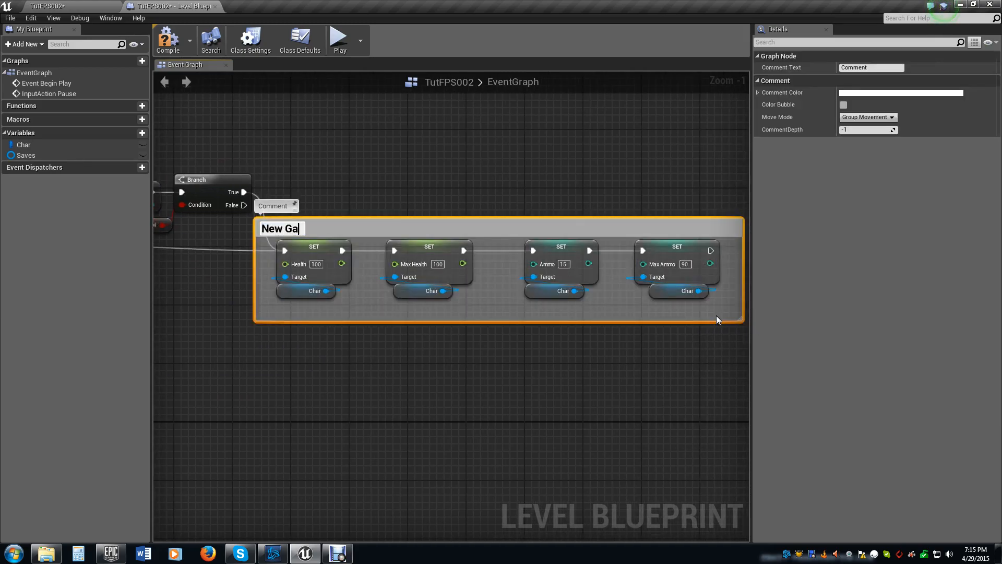
text(me Values)
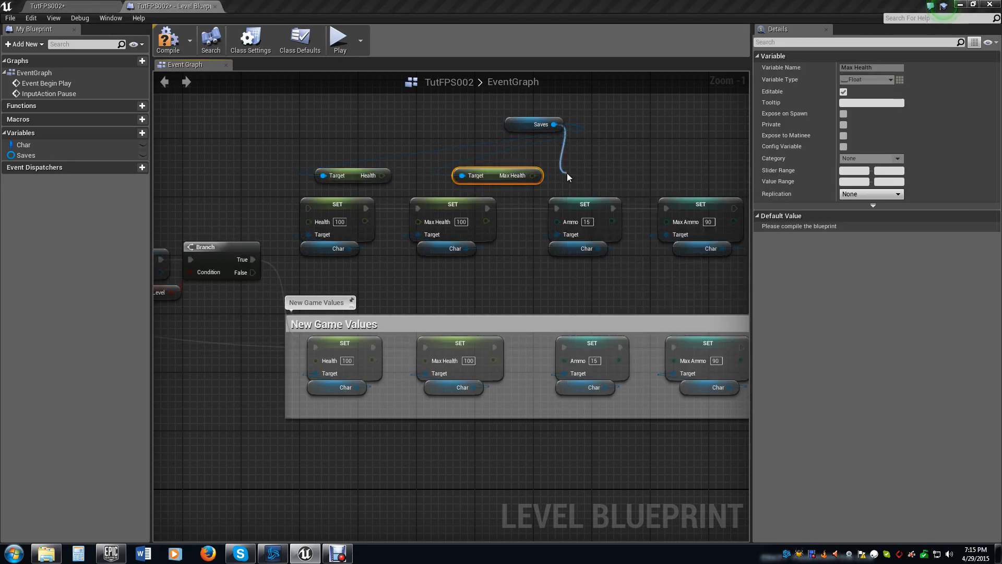
Feed Saves into the Max Health and Max Ammo getters and run the saved-value setters from Branch False.
drag(554, 124, 693, 171)
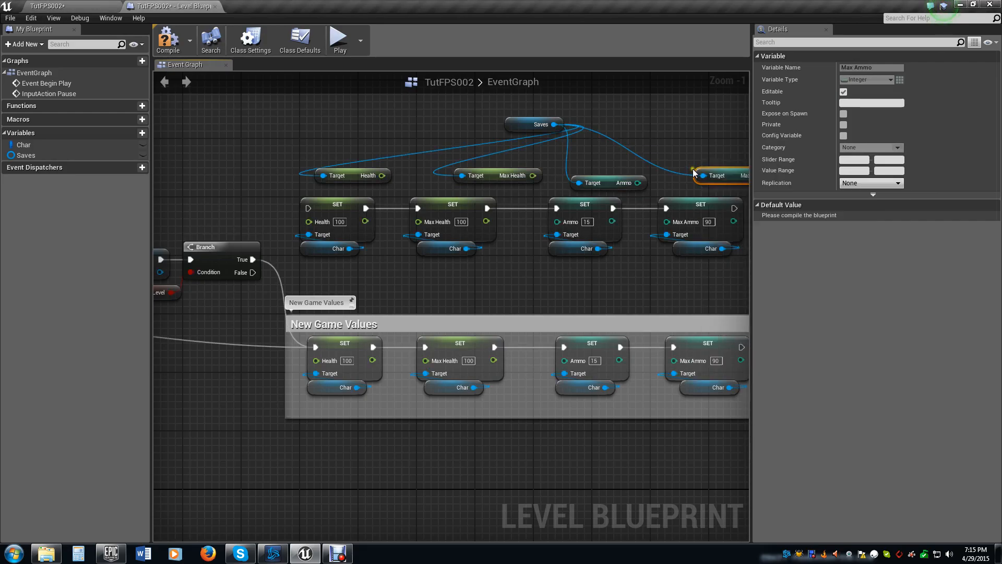
click(578, 190)
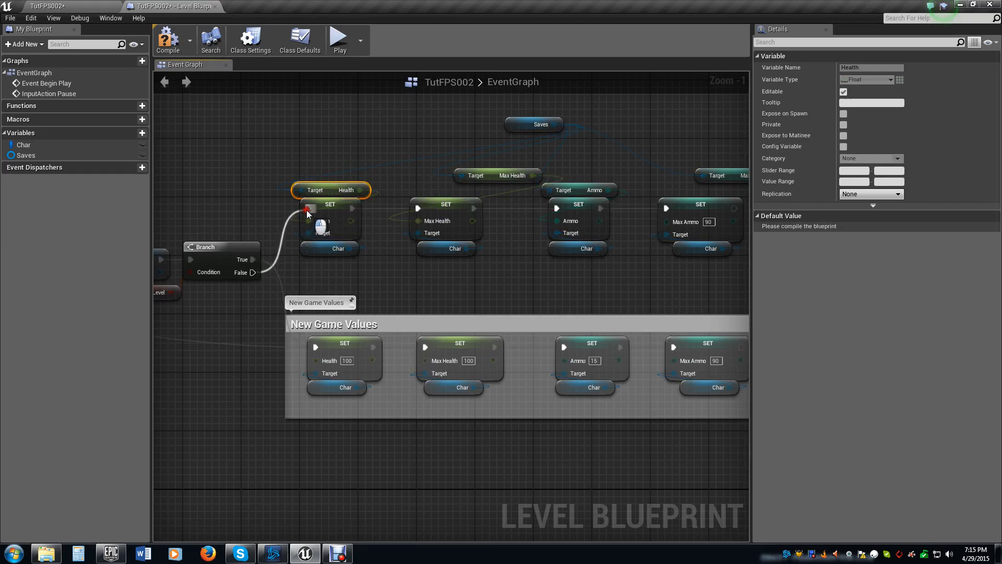
click(459, 190)
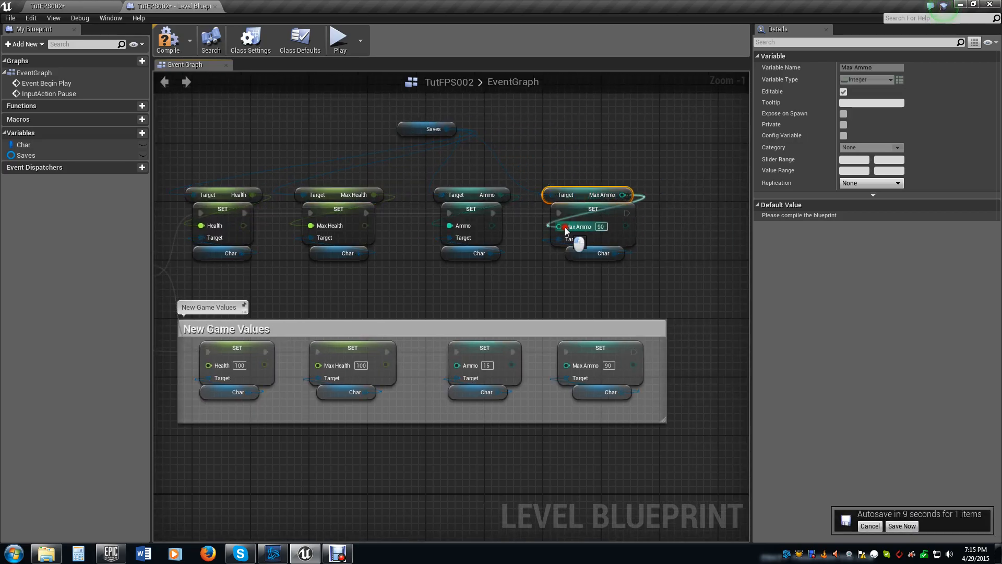
mouse_move(578, 258)
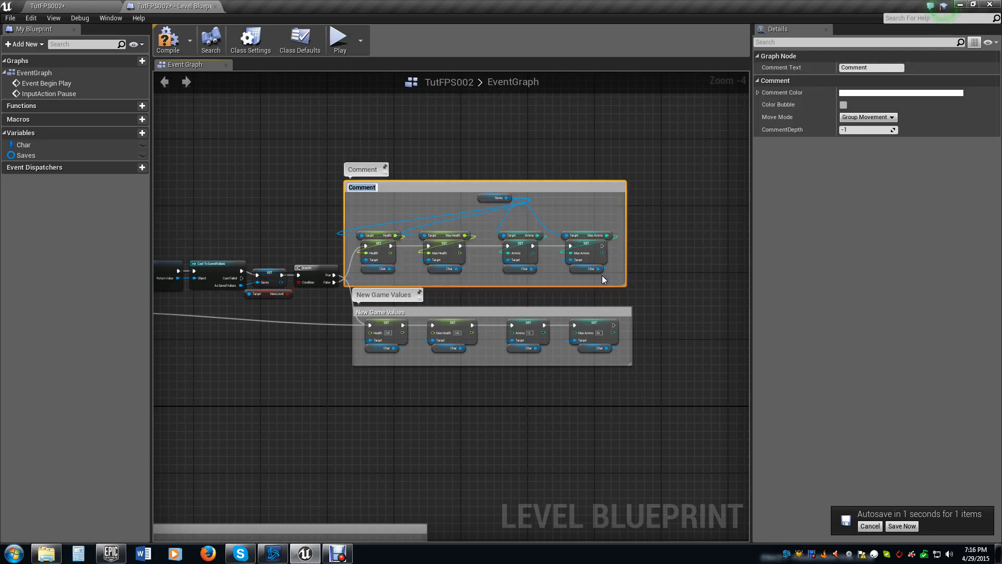
Name the comment around the saved-value setters 'Transition Values'.
text(Tran)
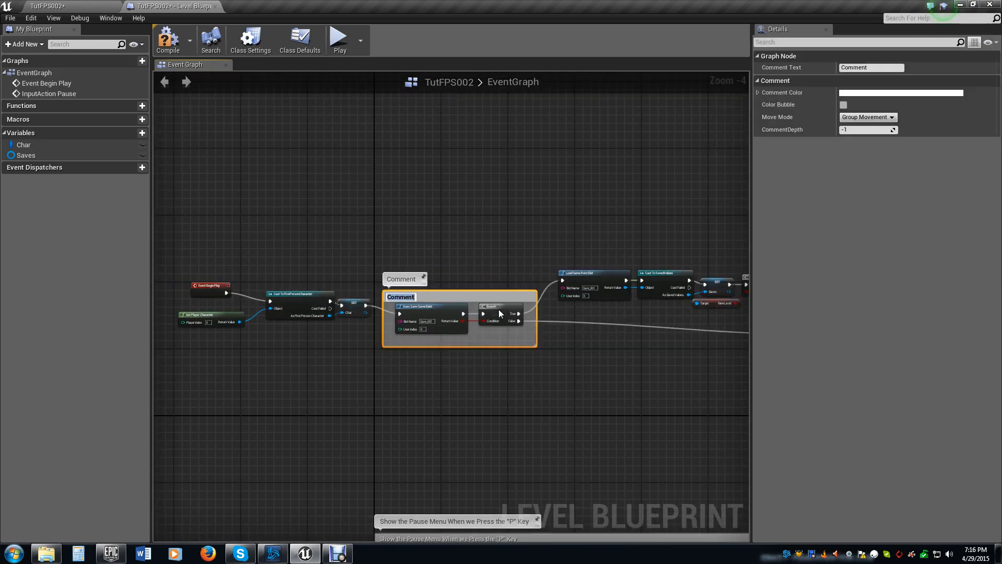
Title the two load-check comments 'Checks for Saved Game' and 'Checks for New Level'.
text(Checks for)
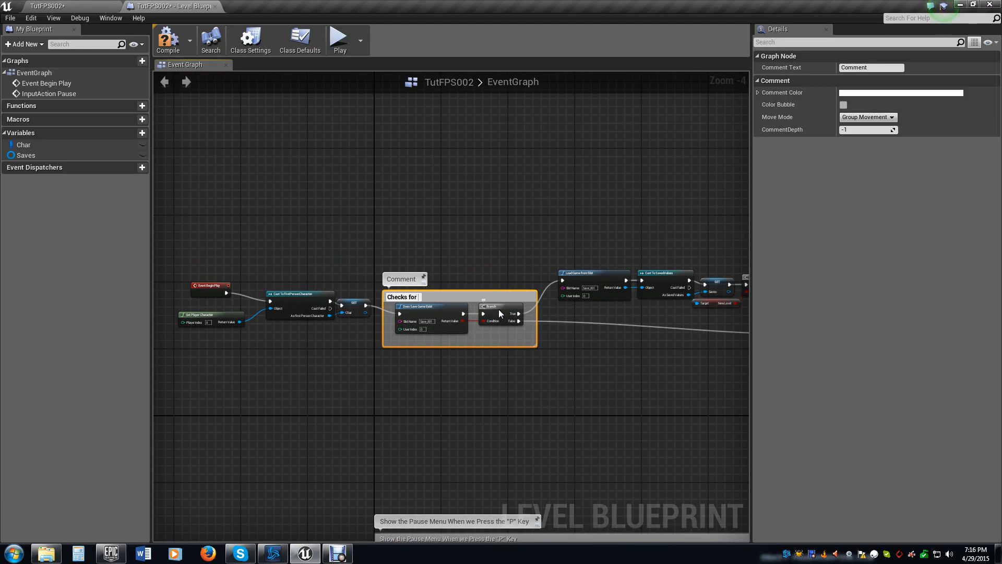
text(Checks for Saved Game)
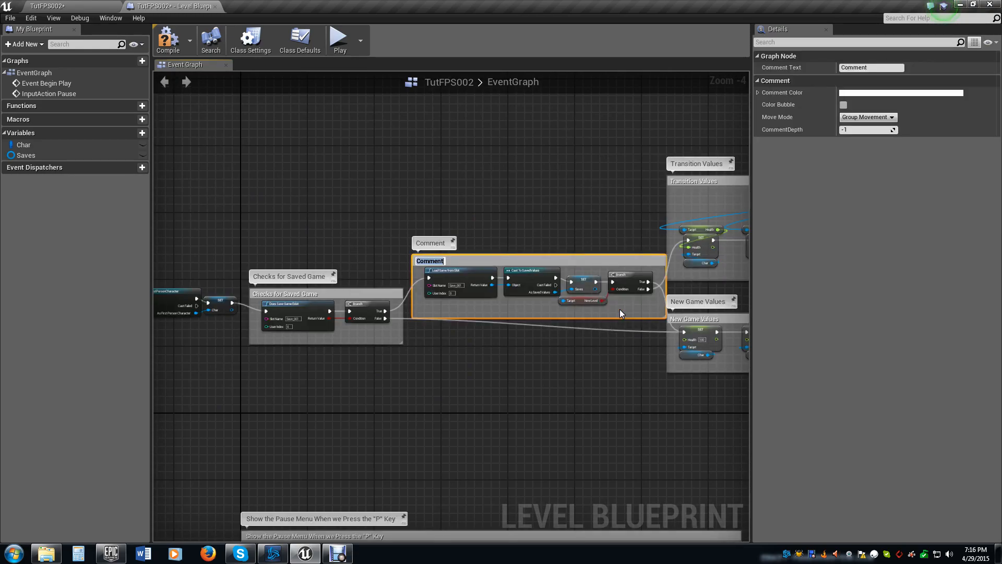
text(Checks for New Level Mark)
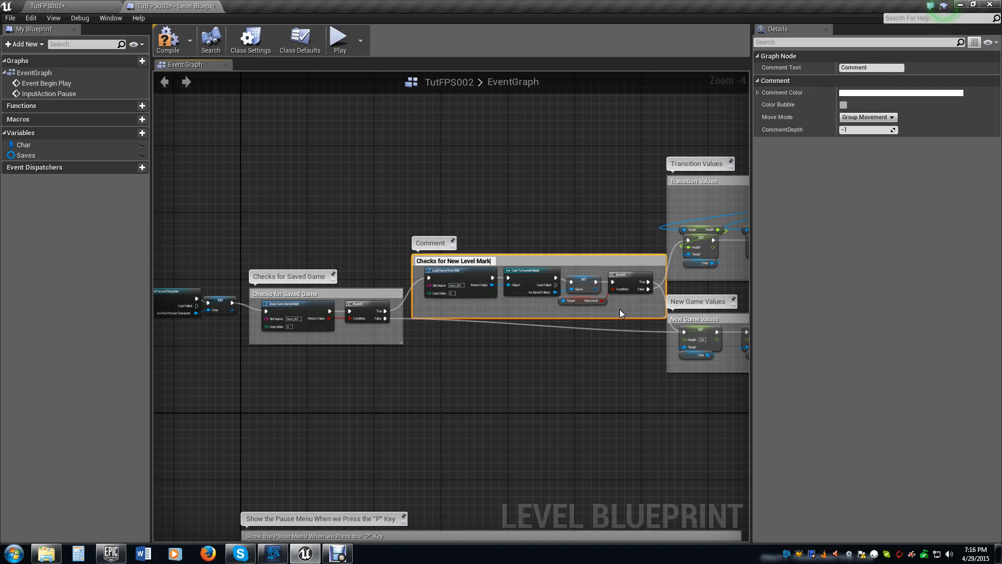
scroll(down, 3)
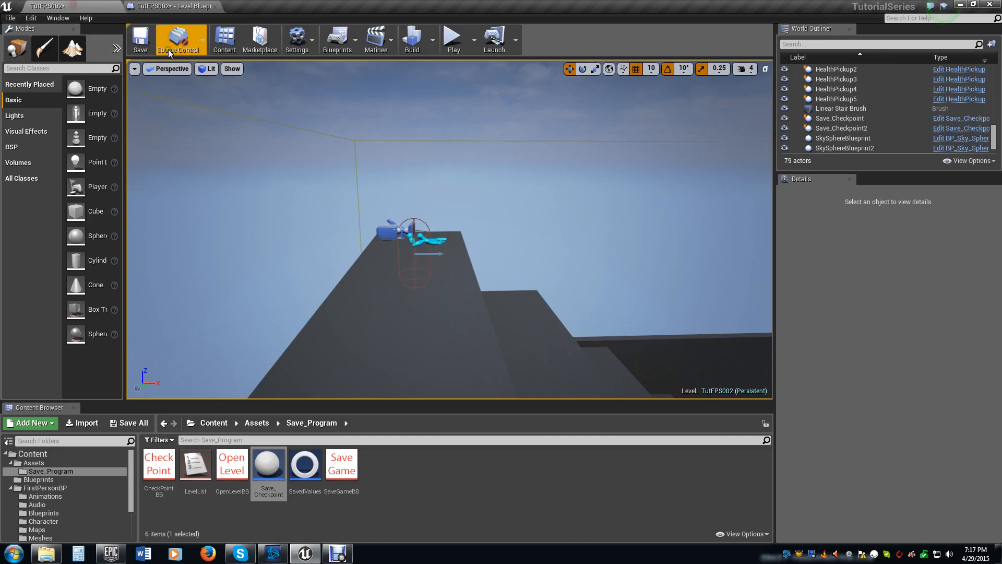
Save the TutFPS002 map from the level editor toolbar.
click(140, 39)
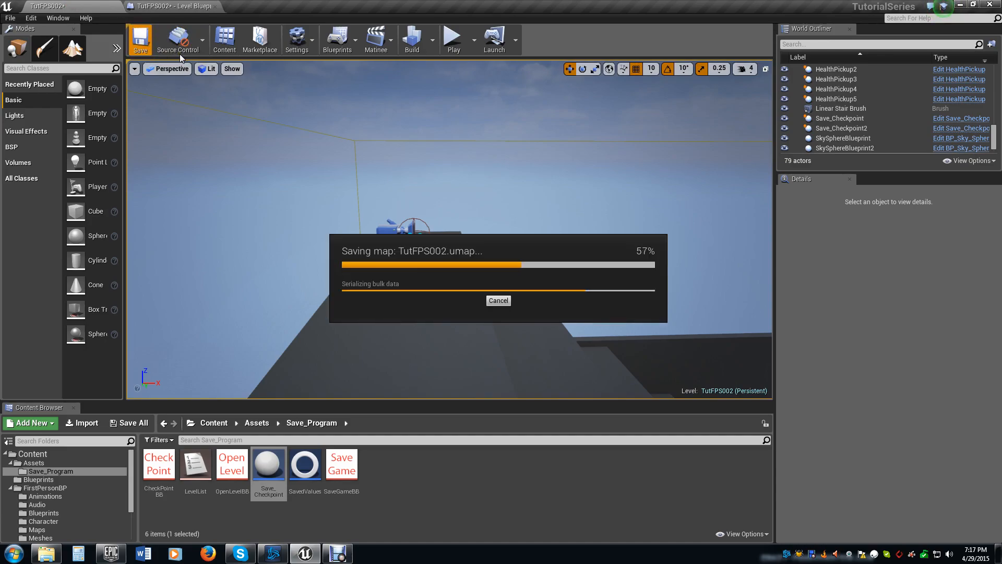
mouse_move(447, 306)
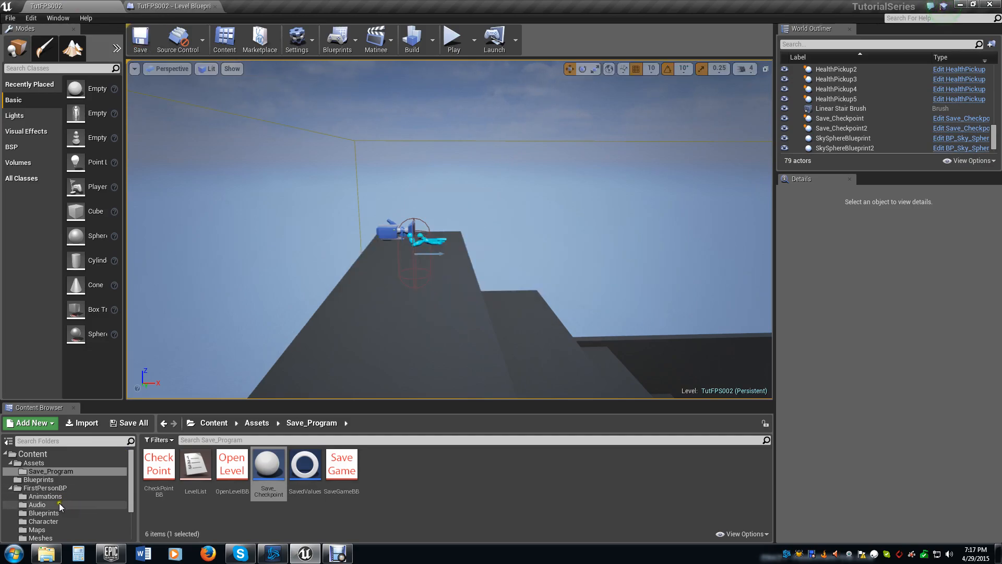
mouse_move(41, 513)
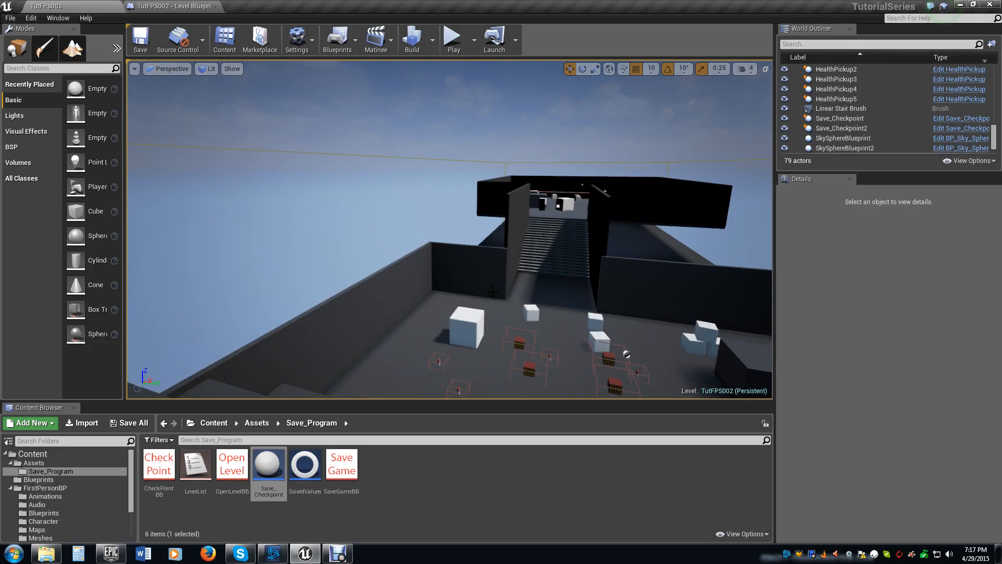
mouse_move(497, 314)
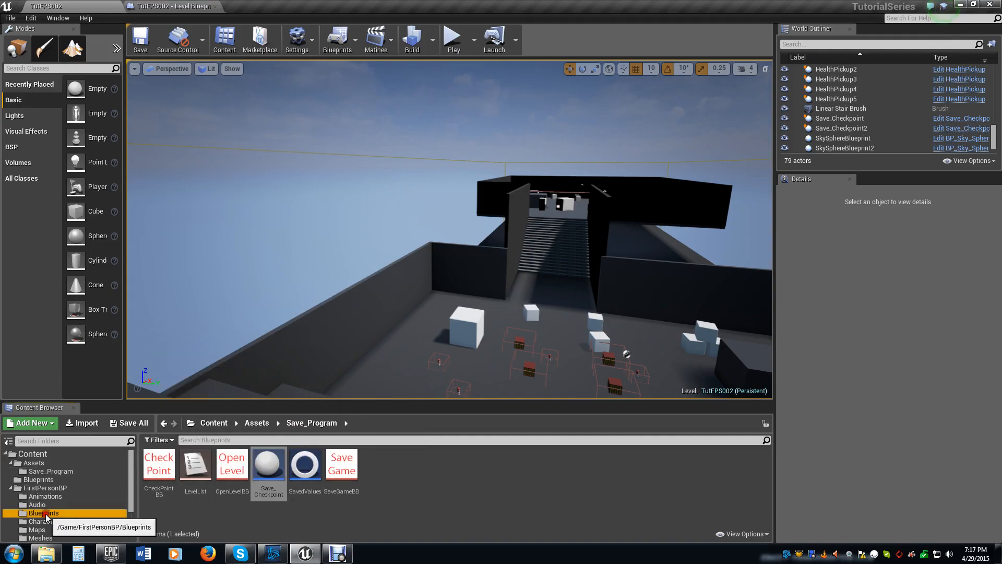
Open the FirstPersonCharacter blueprint from the FirstPersonBP Blueprints folder for editing.
click(43, 513)
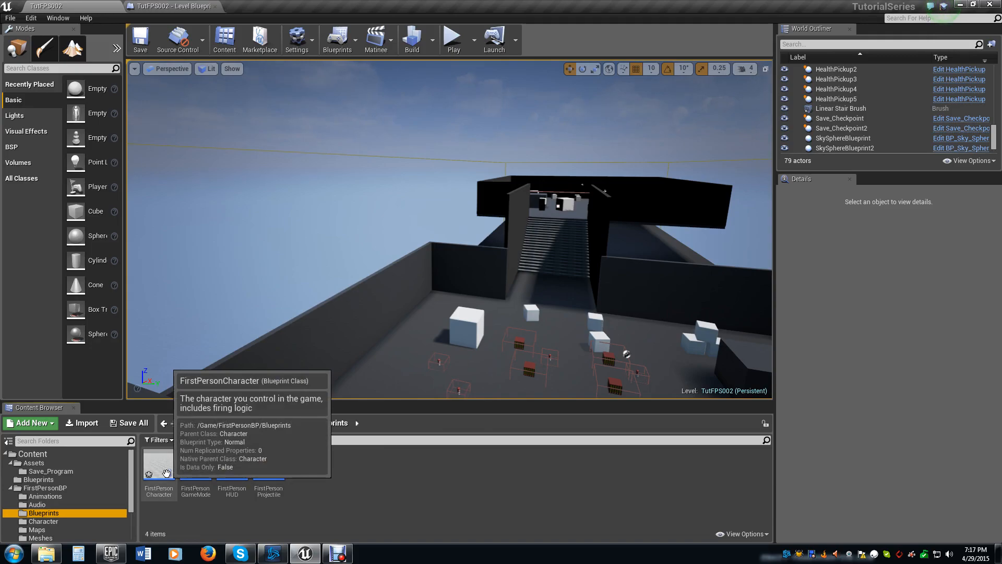
click(159, 463)
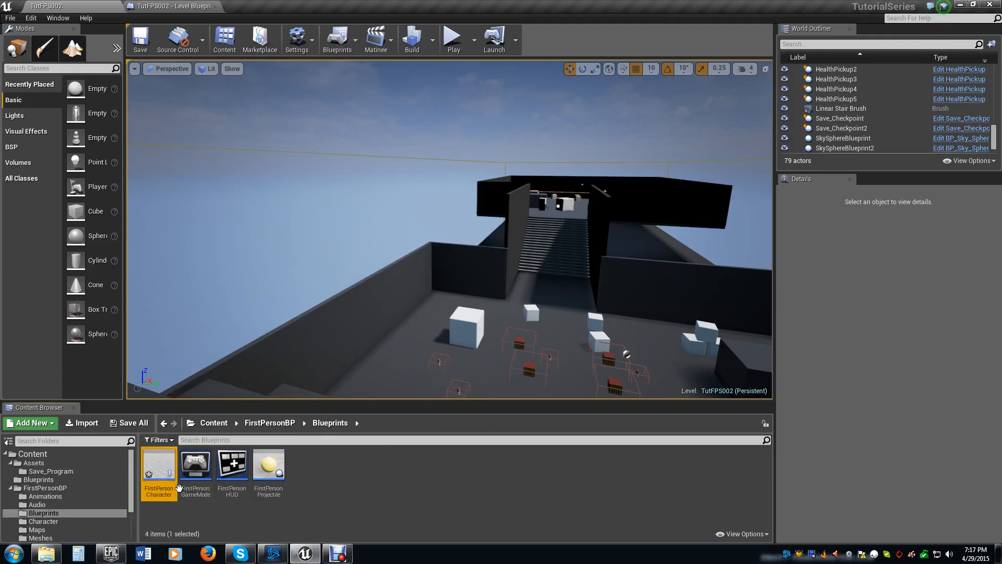
double_click(158, 464)
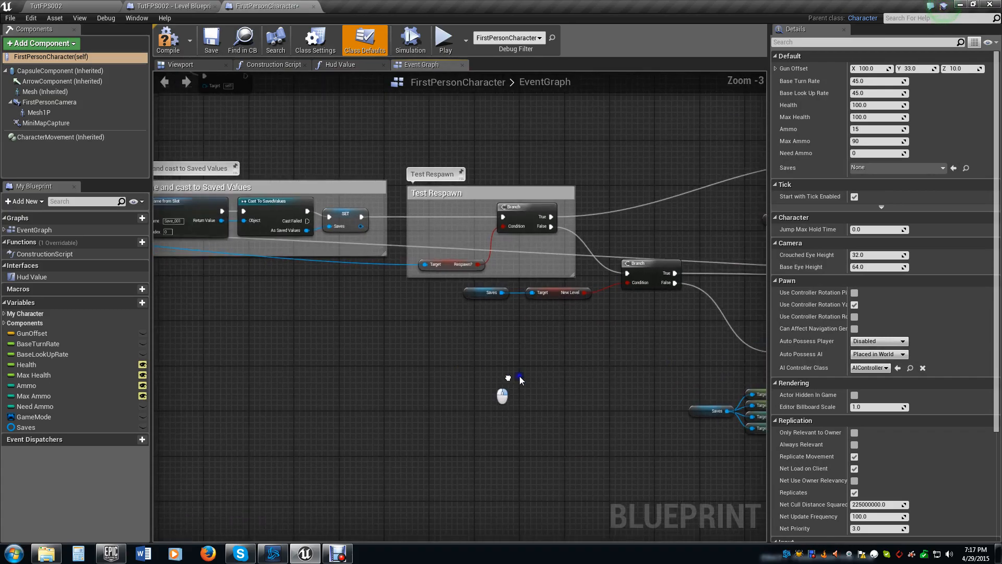
scroll(down, 3)
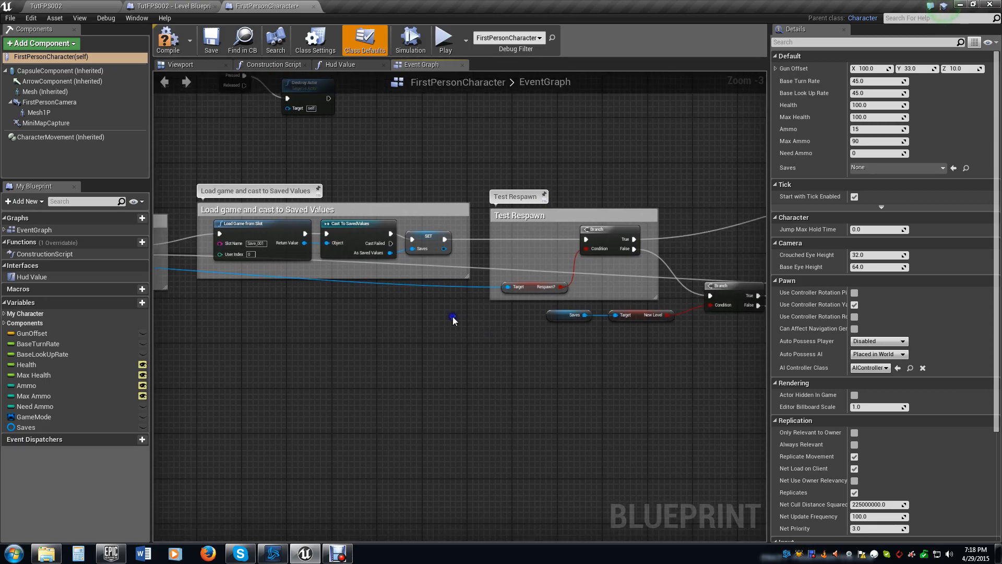
mouse_move(392, 194)
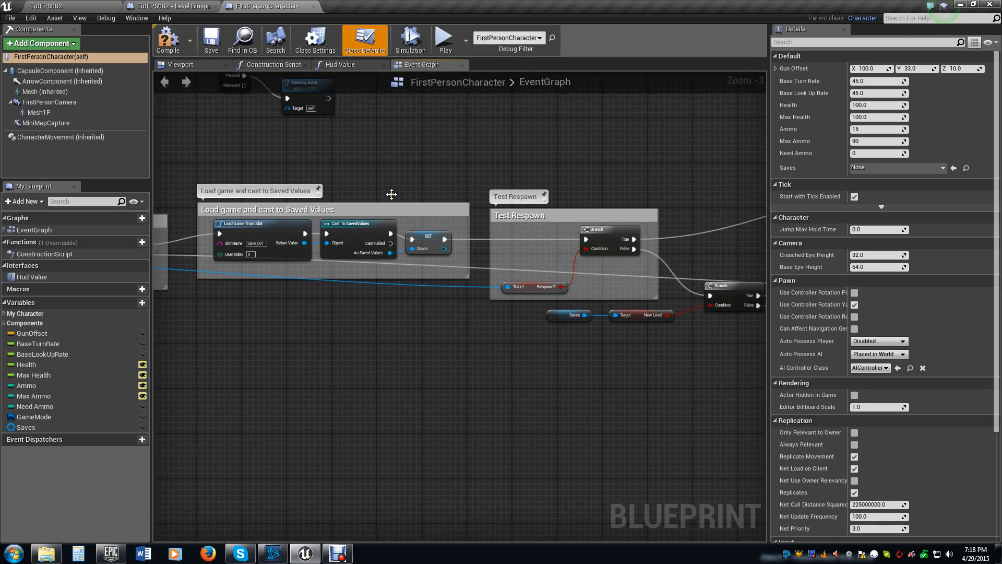
mouse_move(569, 275)
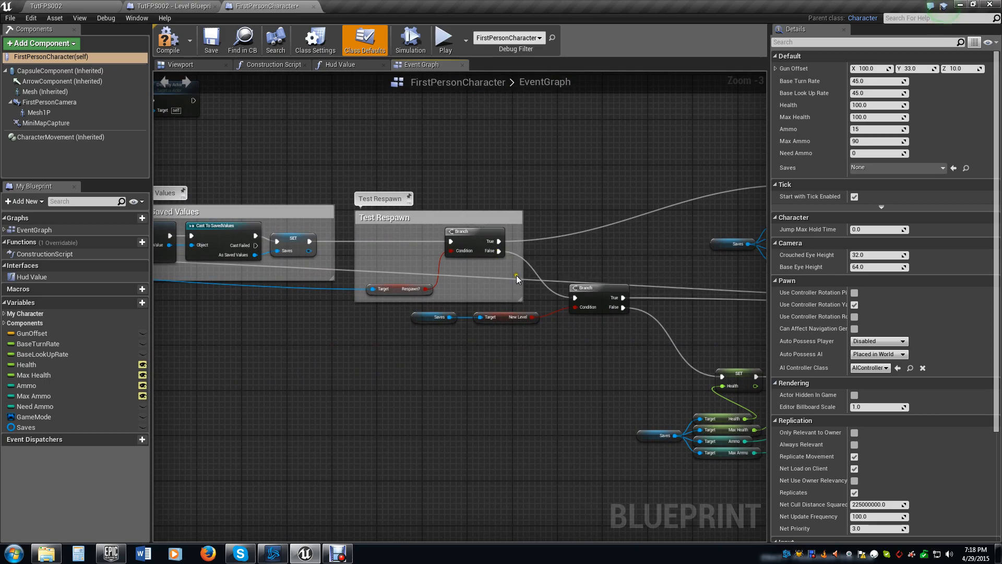
mouse_move(313, 365)
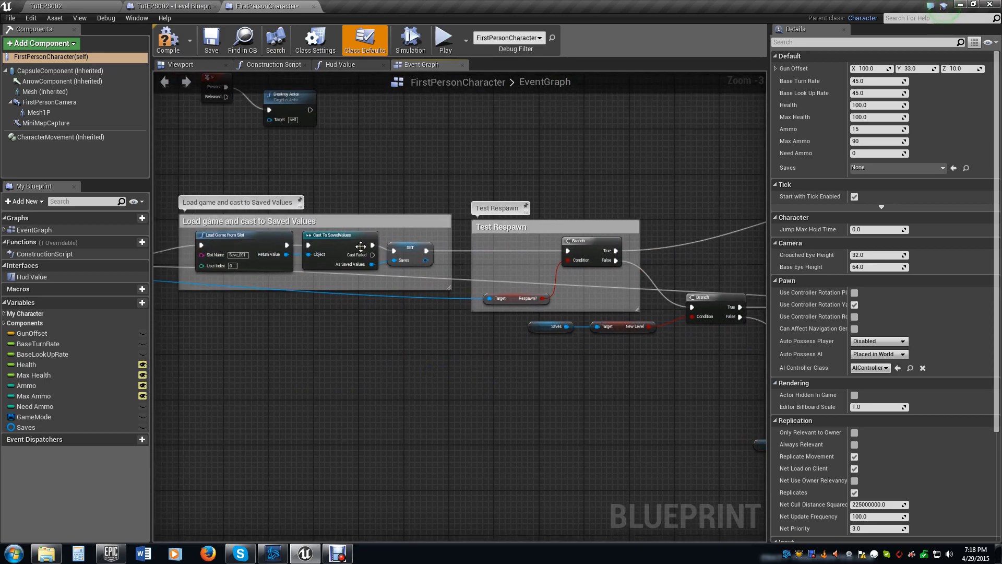
mouse_move(256, 240)
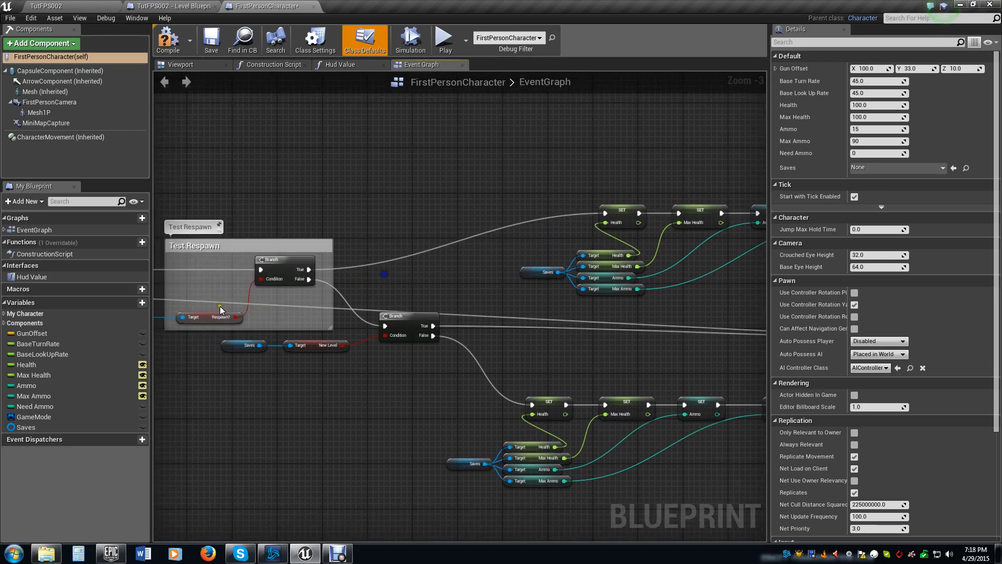
mouse_move(220, 314)
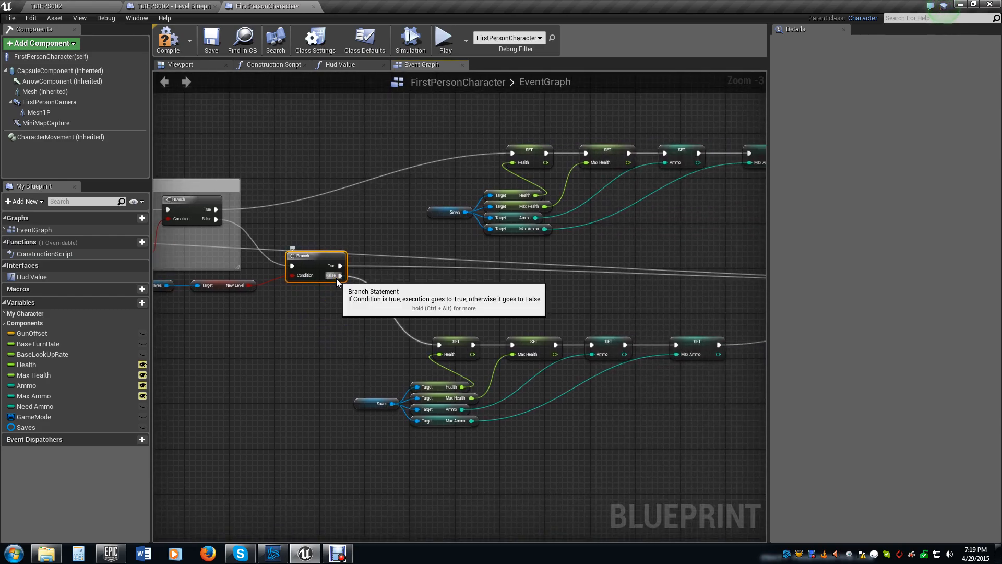
mouse_move(452, 286)
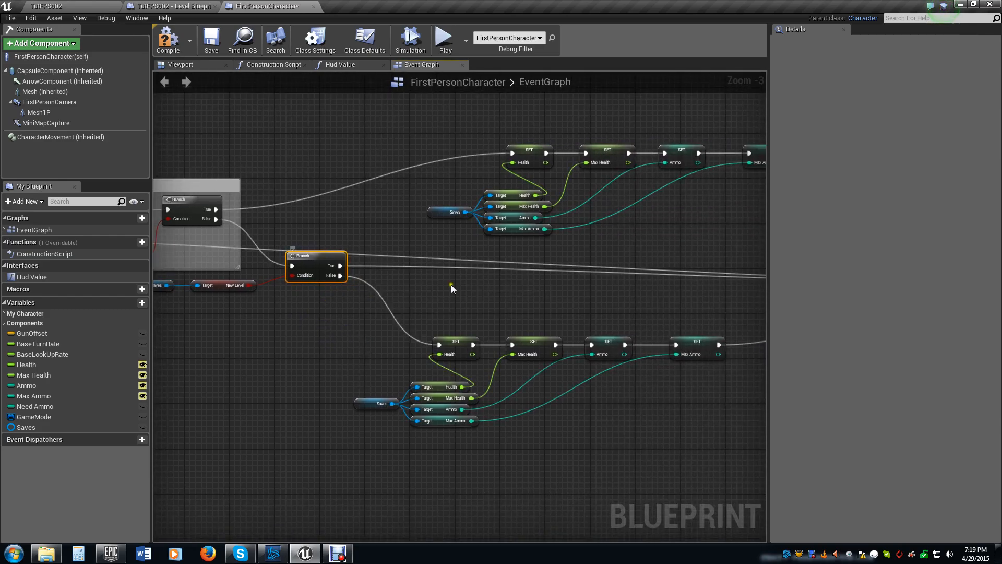
drag(452, 288, 418, 268)
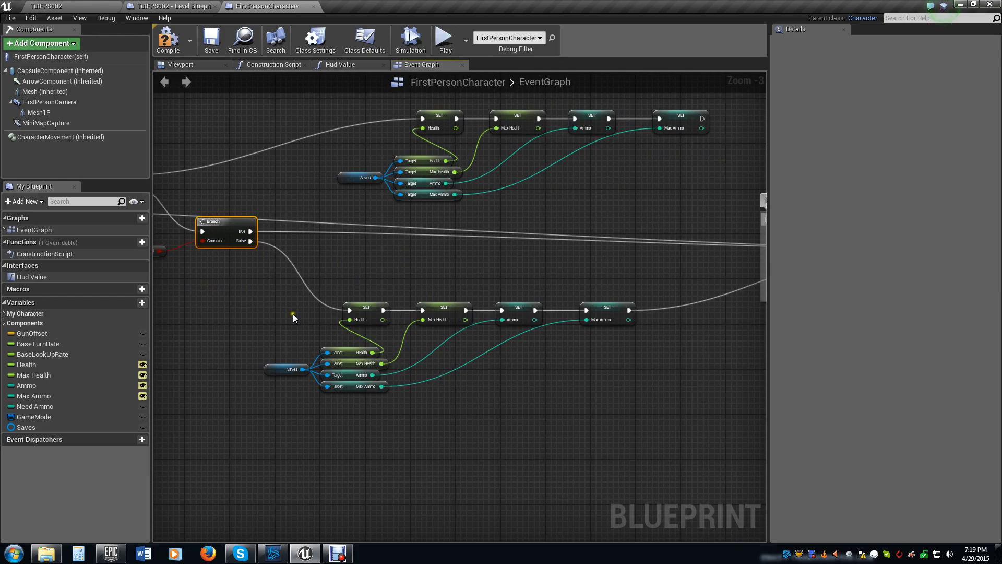
mouse_move(301, 303)
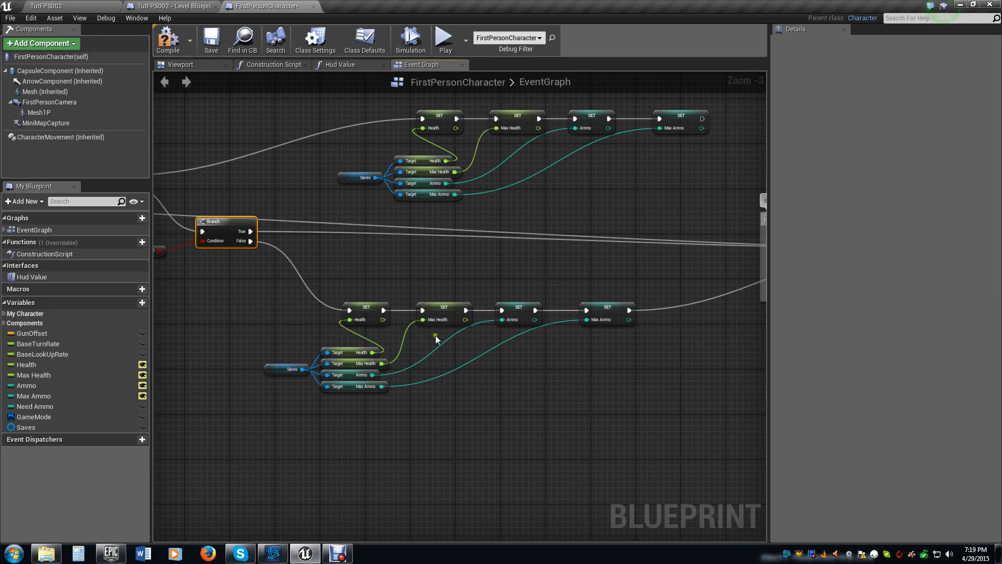
mouse_move(510, 279)
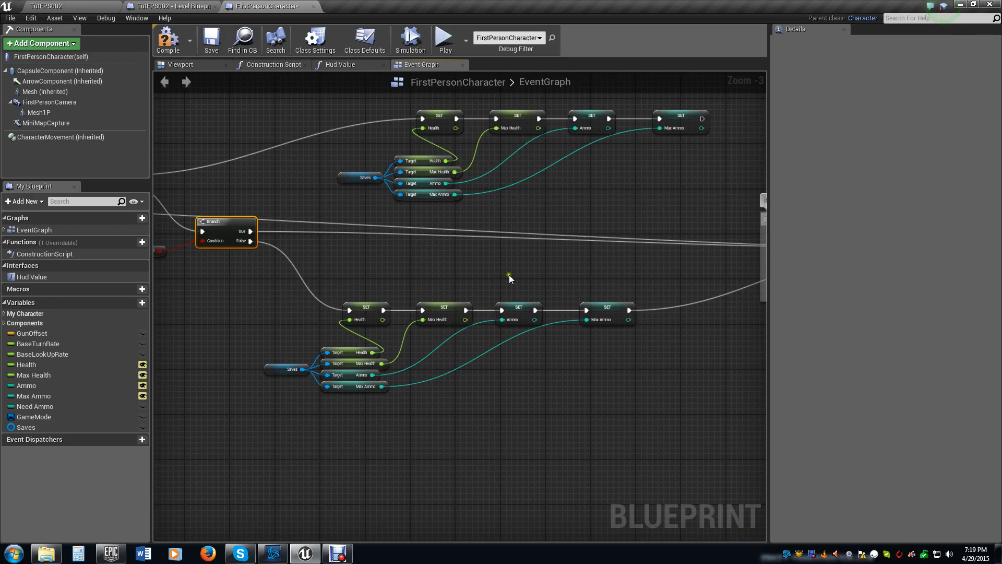
mouse_move(383, 280)
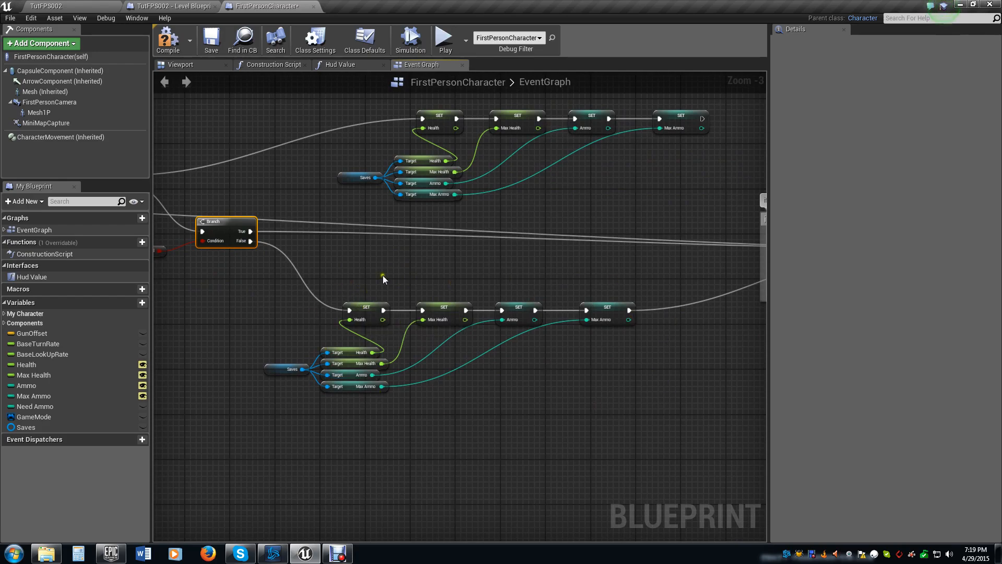
mouse_move(637, 382)
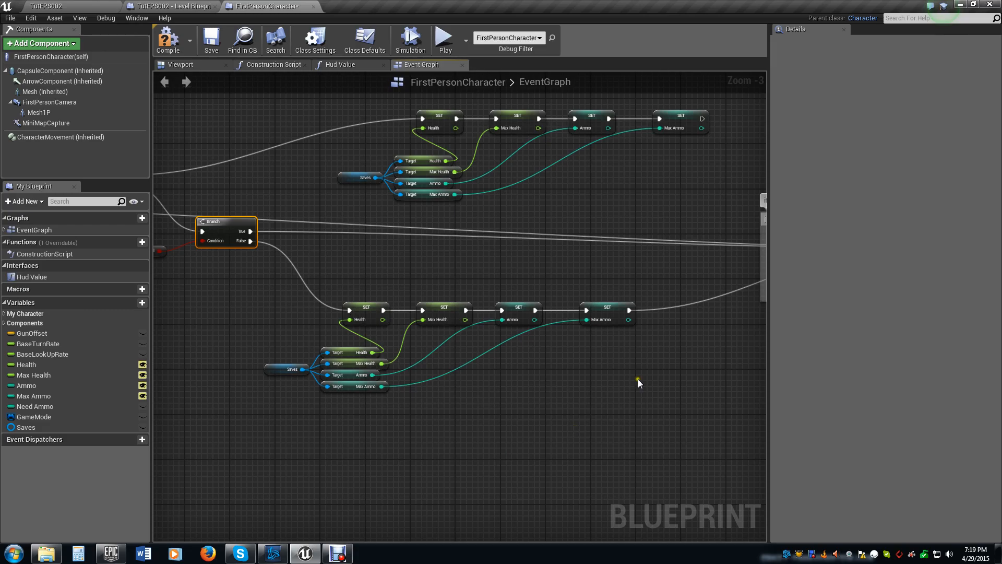
mouse_move(577, 354)
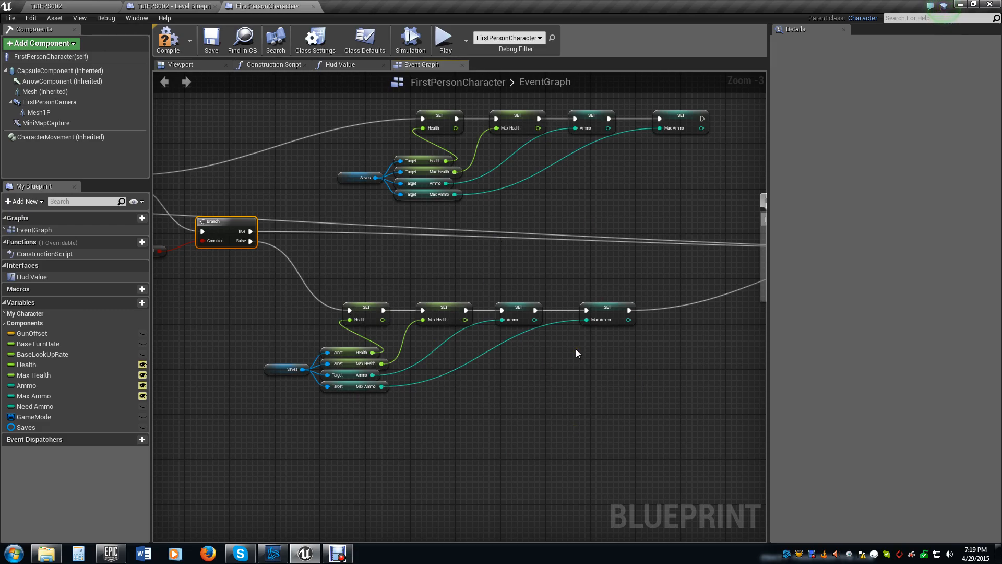
mouse_move(611, 213)
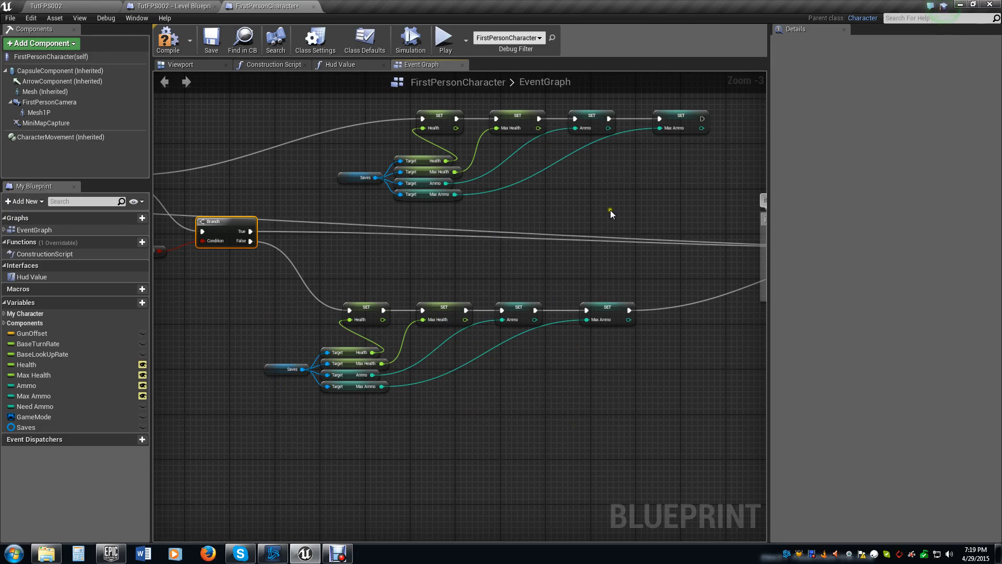
mouse_move(563, 156)
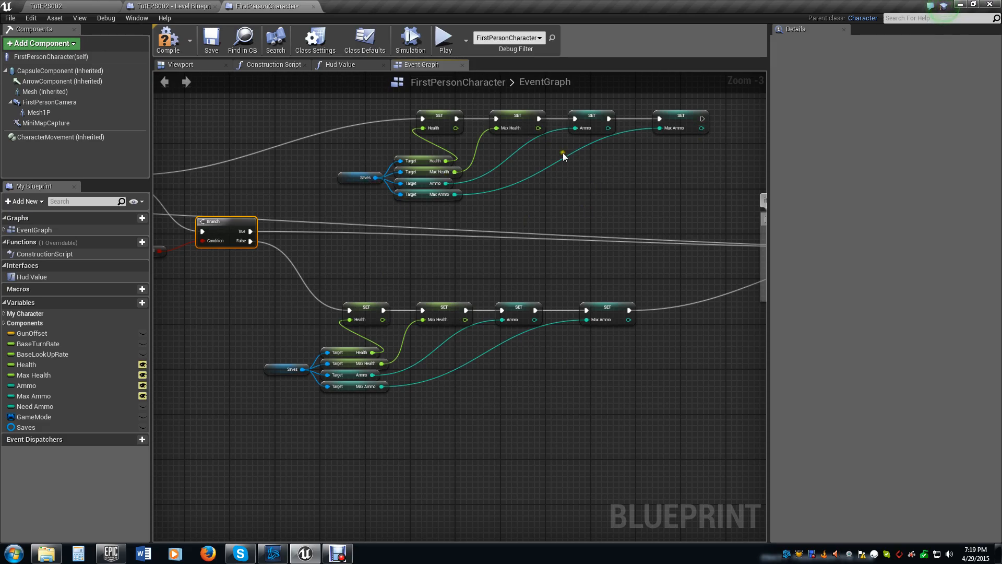
mouse_move(289, 314)
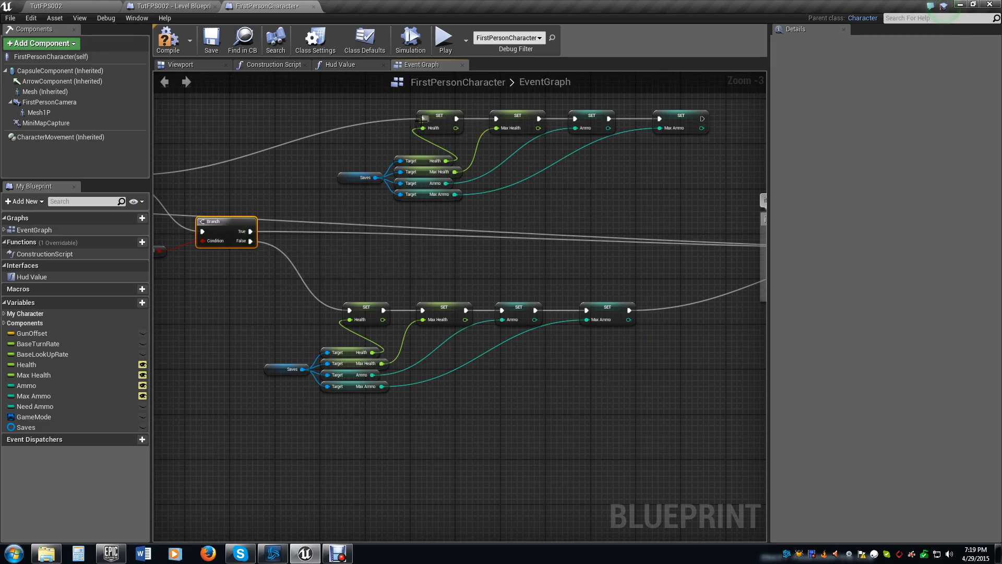
mouse_move(611, 221)
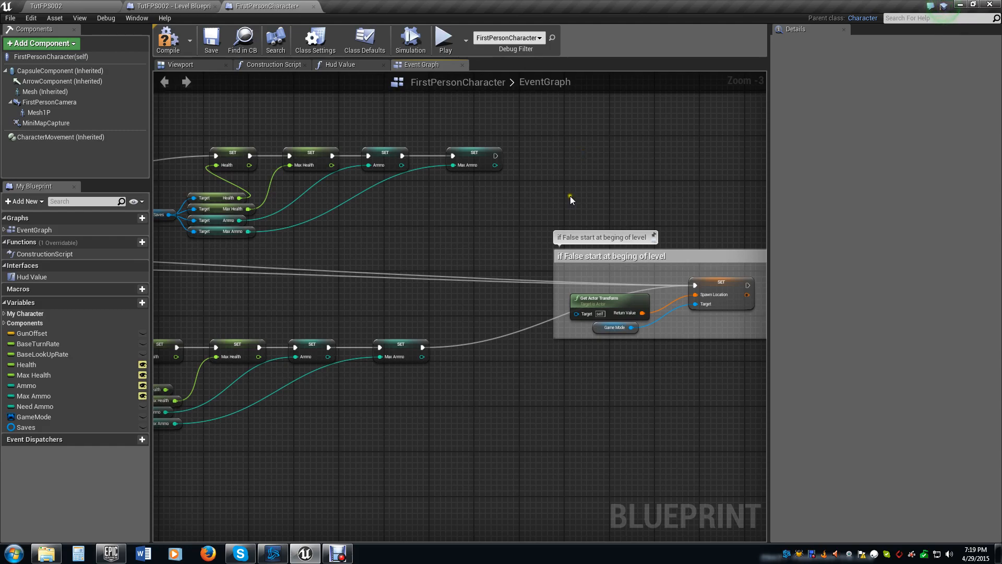
mouse_move(543, 314)
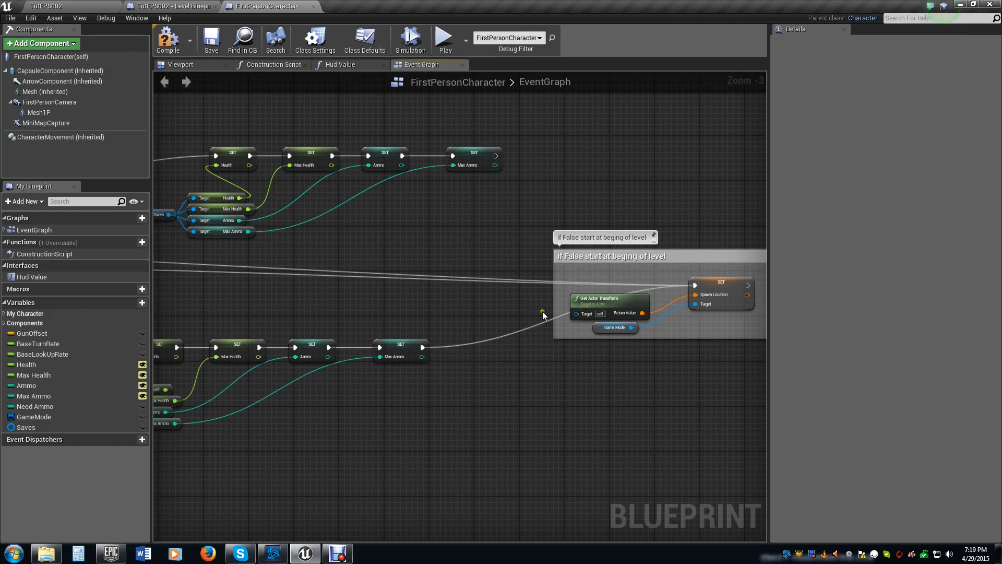
mouse_move(701, 300)
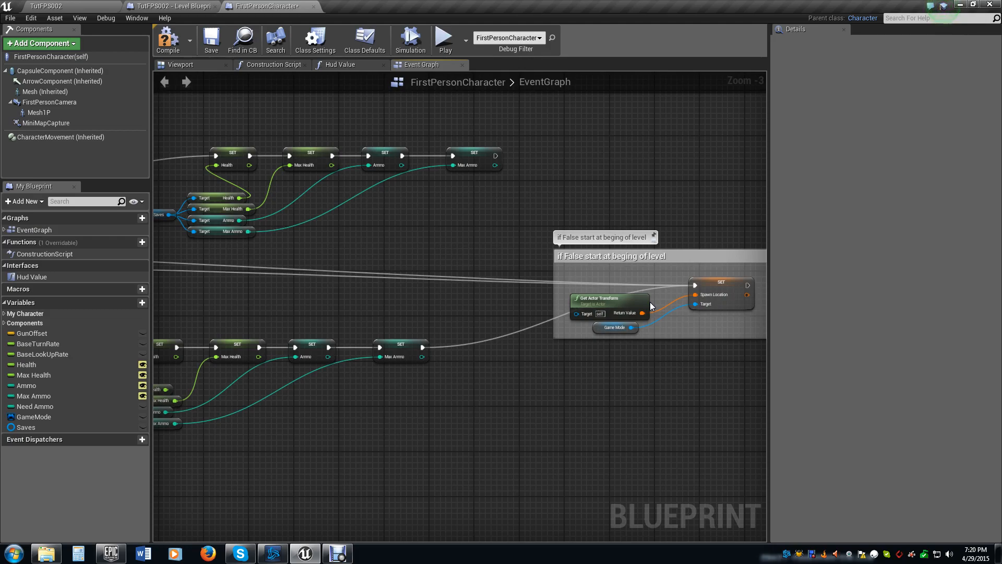
mouse_move(253, 84)
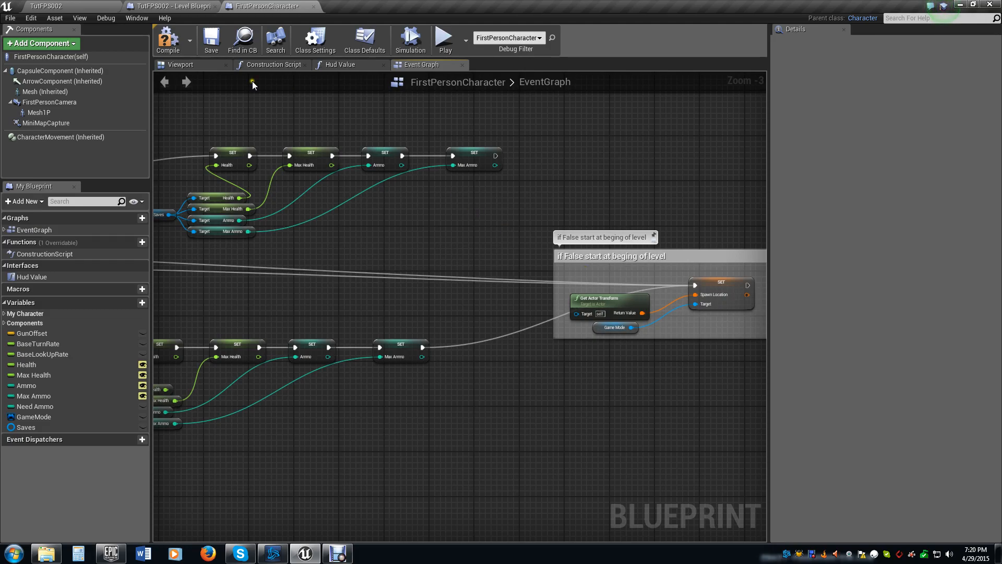
Switch back to the level editor tab showing TutFPS002 after saving the blueprint.
click(210, 39)
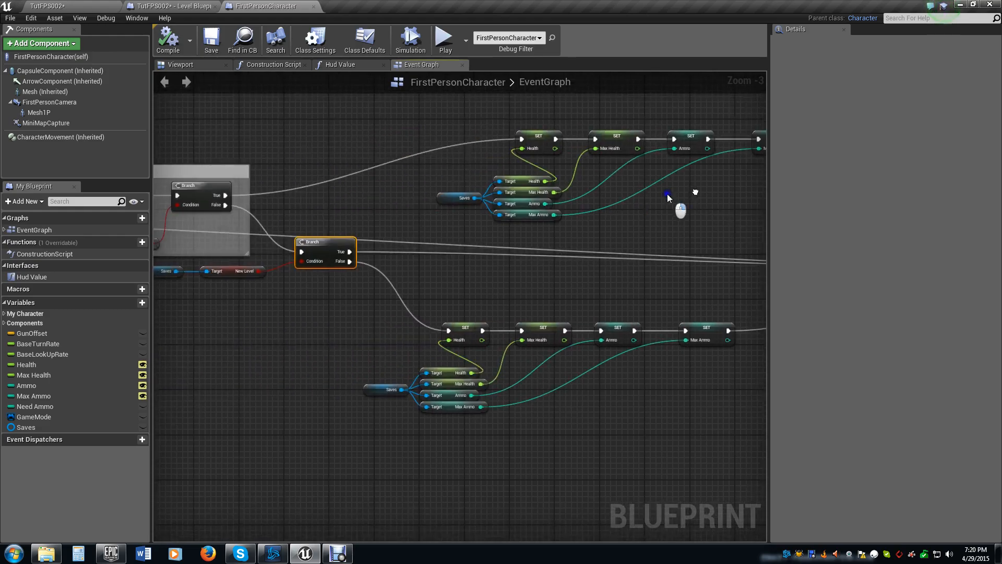
mouse_move(680, 208)
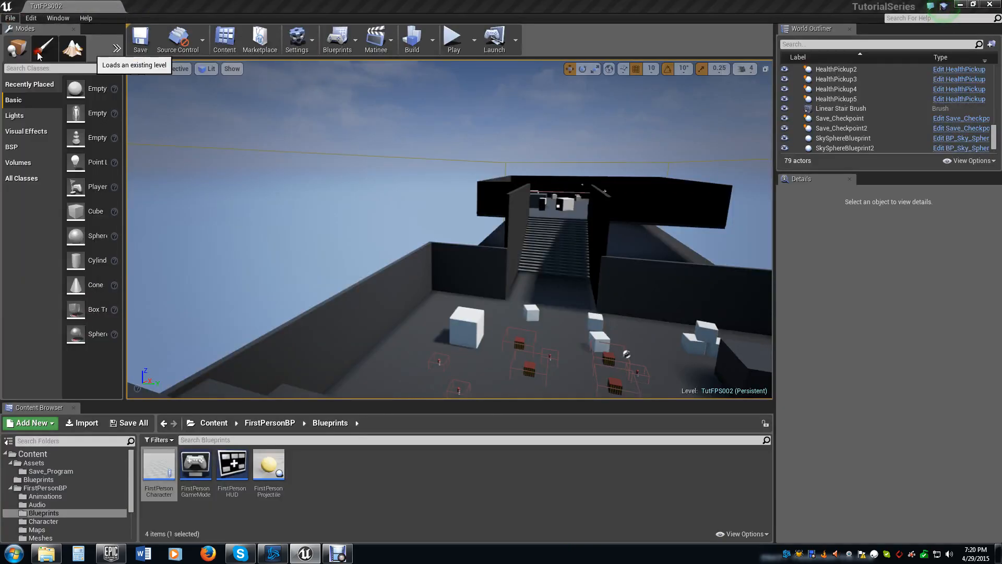
Load the existing level TutFPS001 from the Maps folder.
click(16, 48)
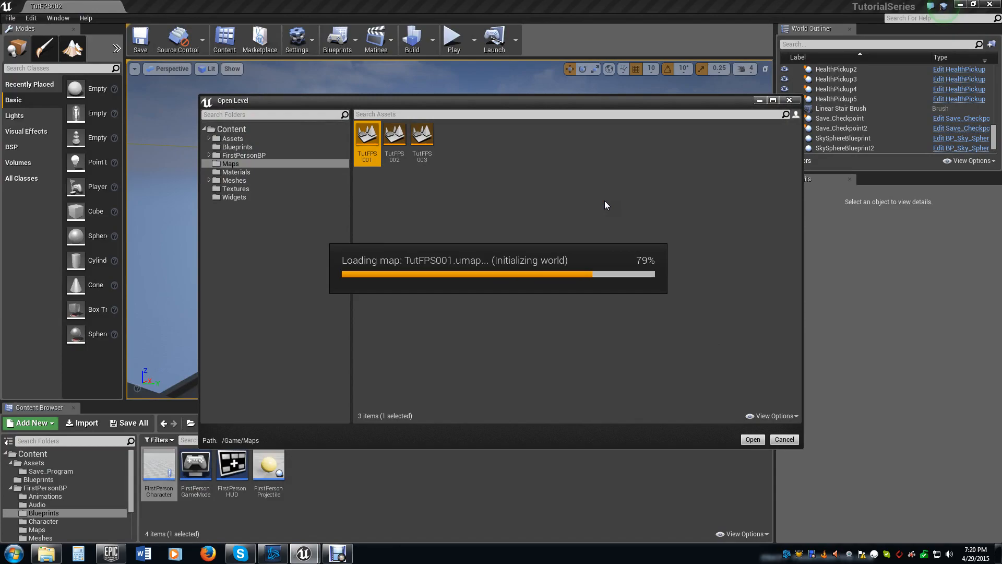
click(752, 439)
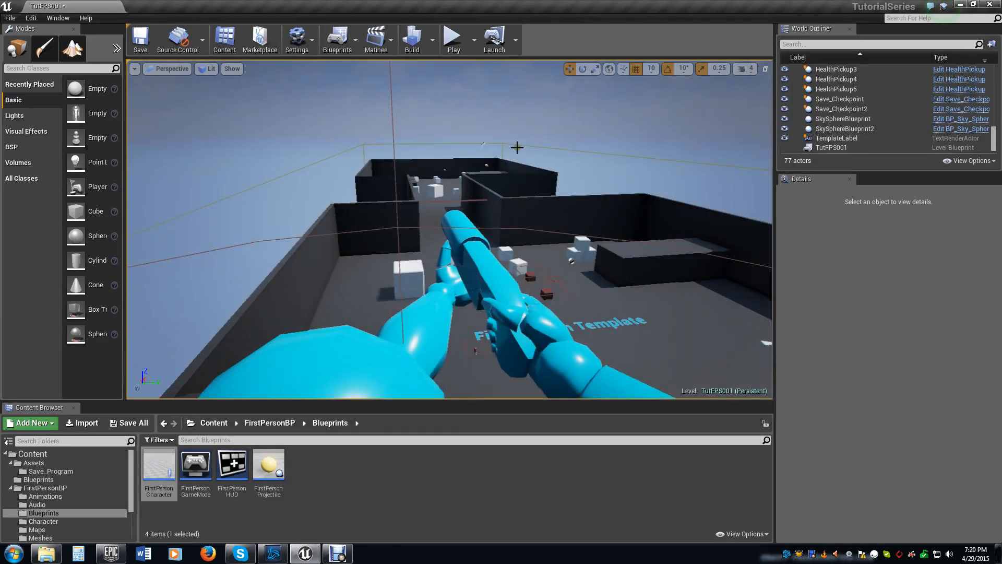
mouse_move(453, 36)
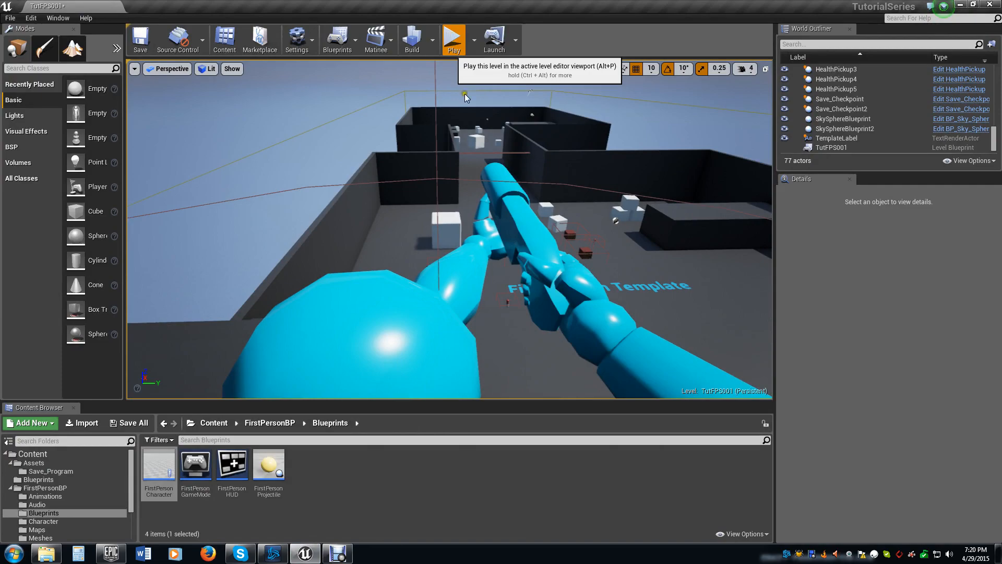
Playtest TutFPS001, stop, then restart the session to confirm the HUD still reads 14 and 51.
click(453, 39)
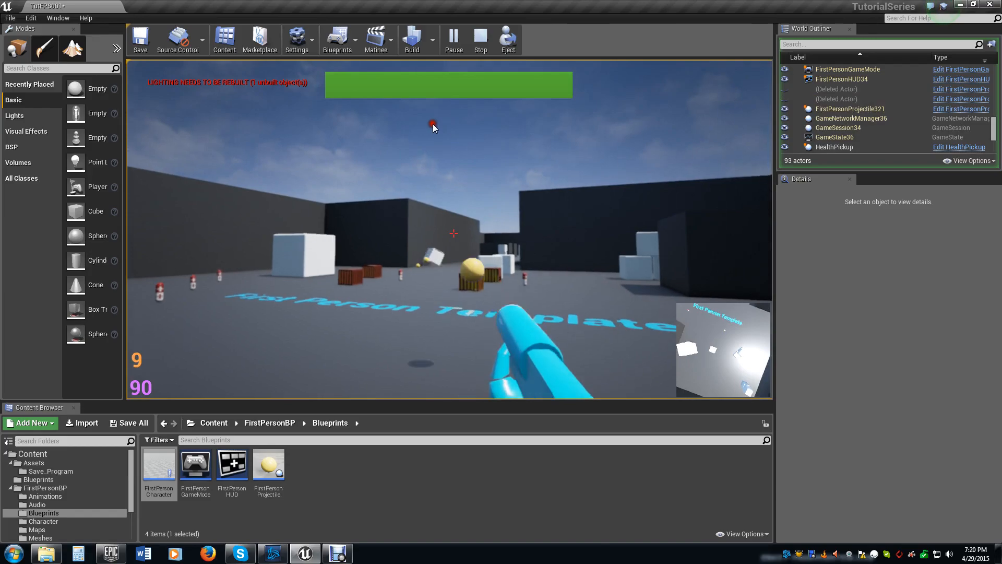
click(433, 123)
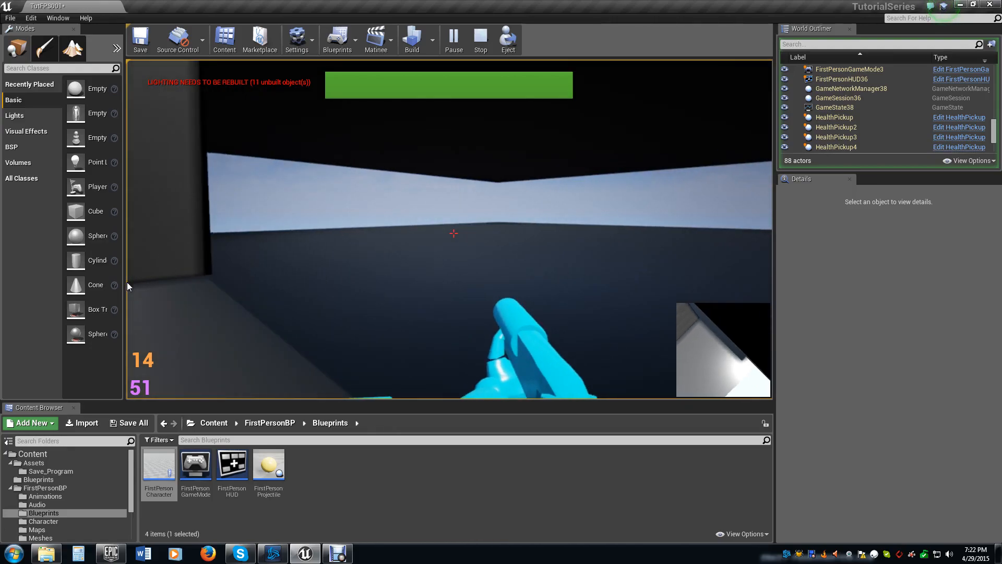
click(480, 38)
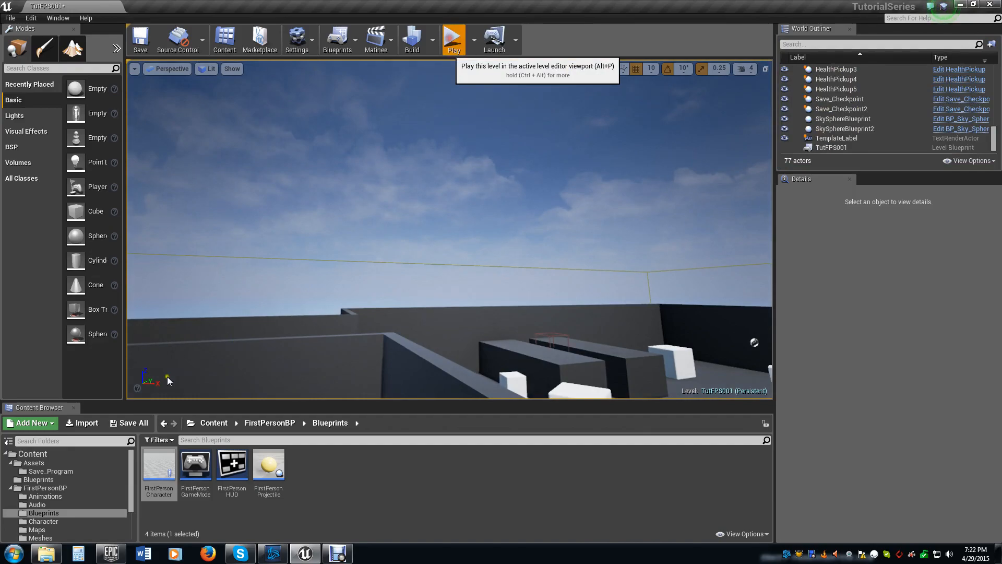
click(453, 39)
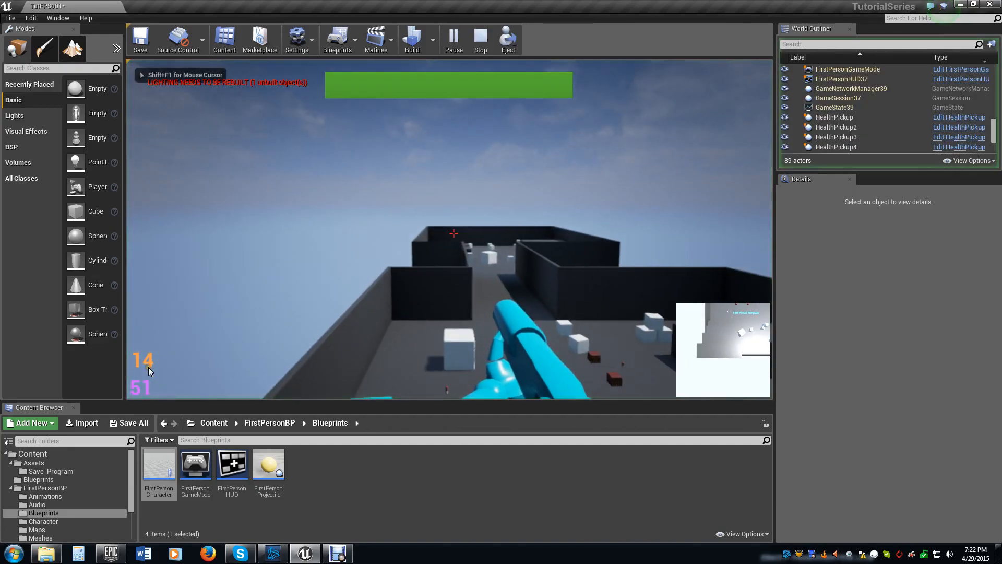